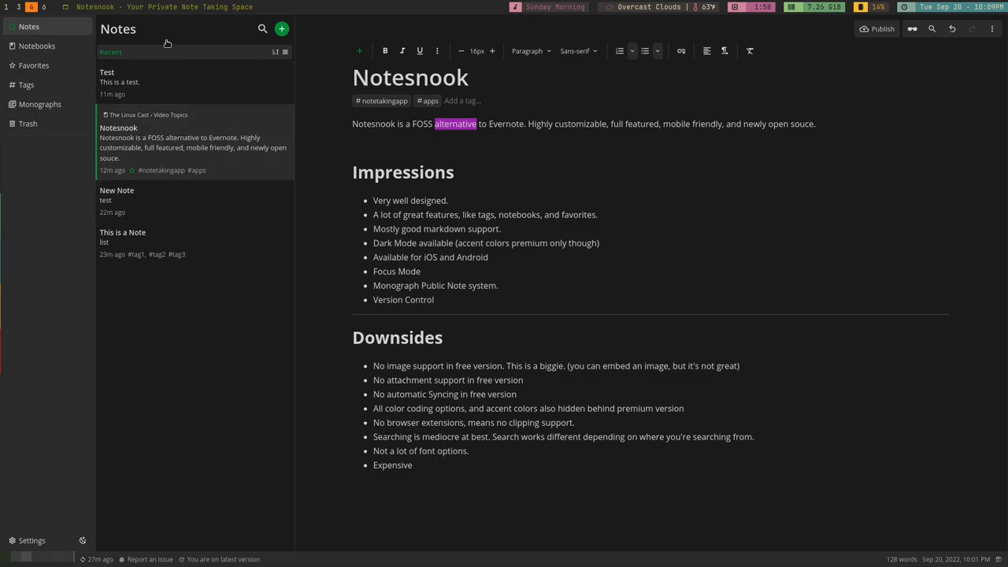
{"action": "mouse_move", "coordinate": [174, 291]}
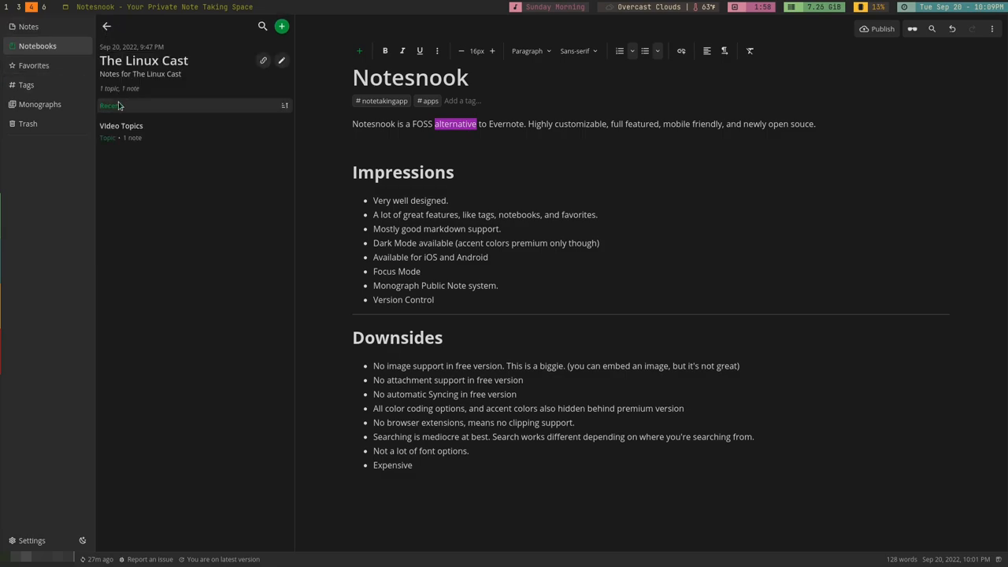
Step: Peek into The Linux Cast's Video Topics topic, then return to the notebook overview
{"action": "left_click", "coordinate": [121, 125]}
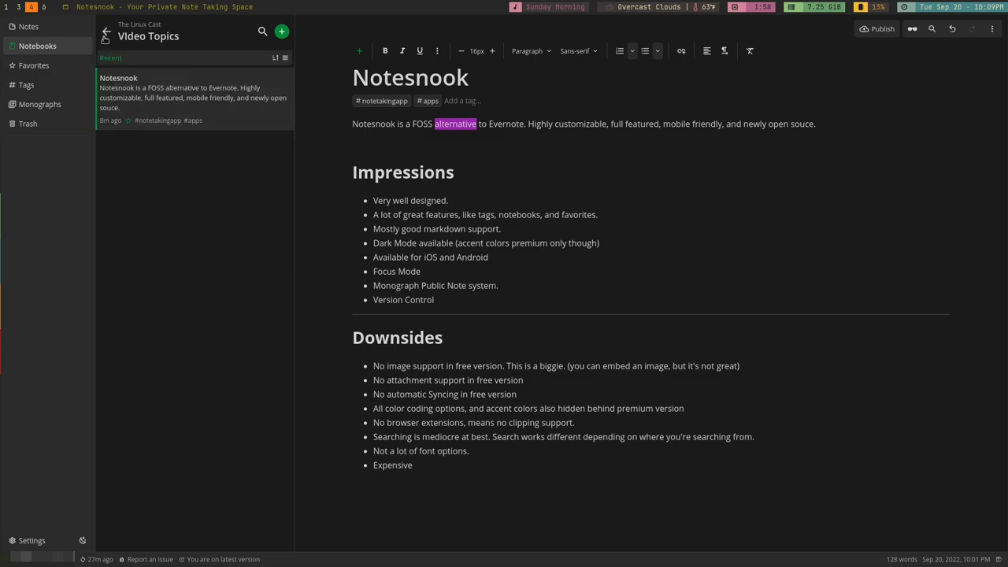
{"action": "left_click", "coordinate": [108, 32]}
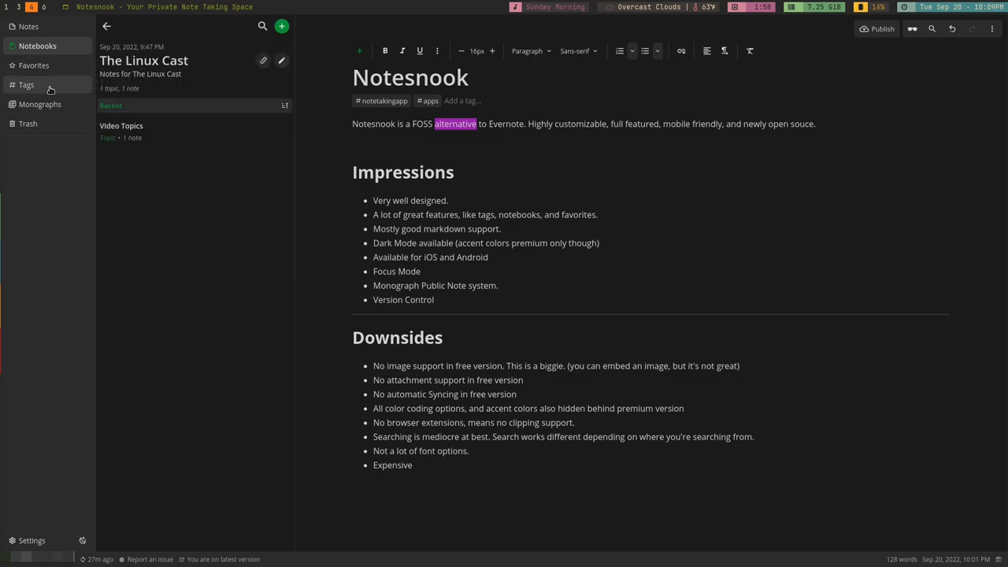
{"action": "mouse_move", "coordinate": [56, 106]}
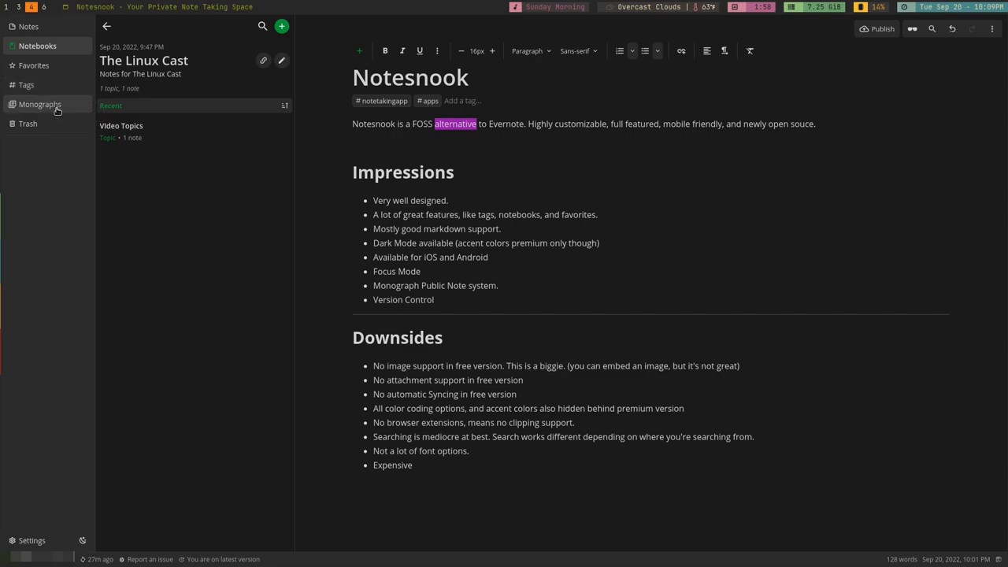
{"action": "mouse_move", "coordinate": [54, 107]}
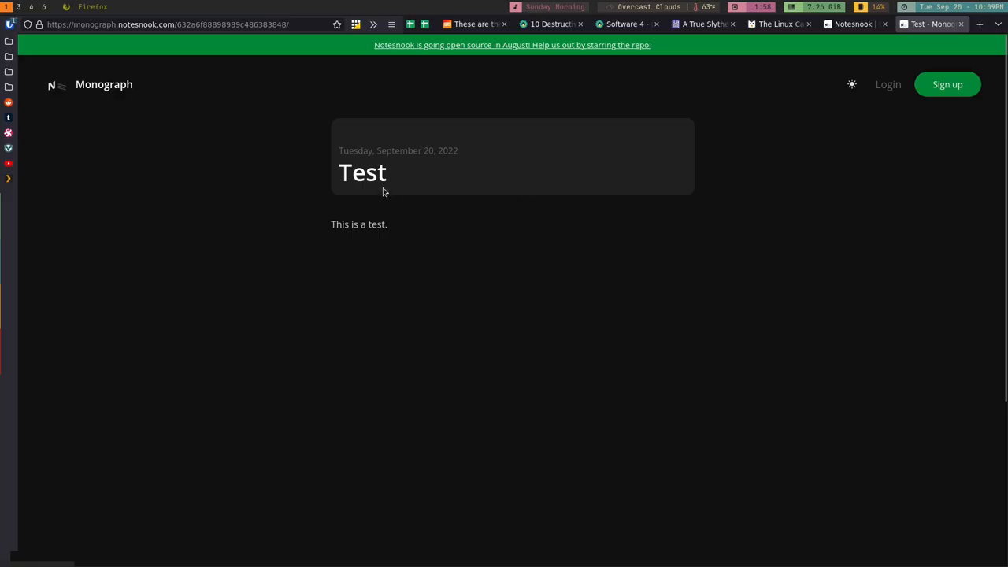
{"action": "mouse_move", "coordinate": [405, 170]}
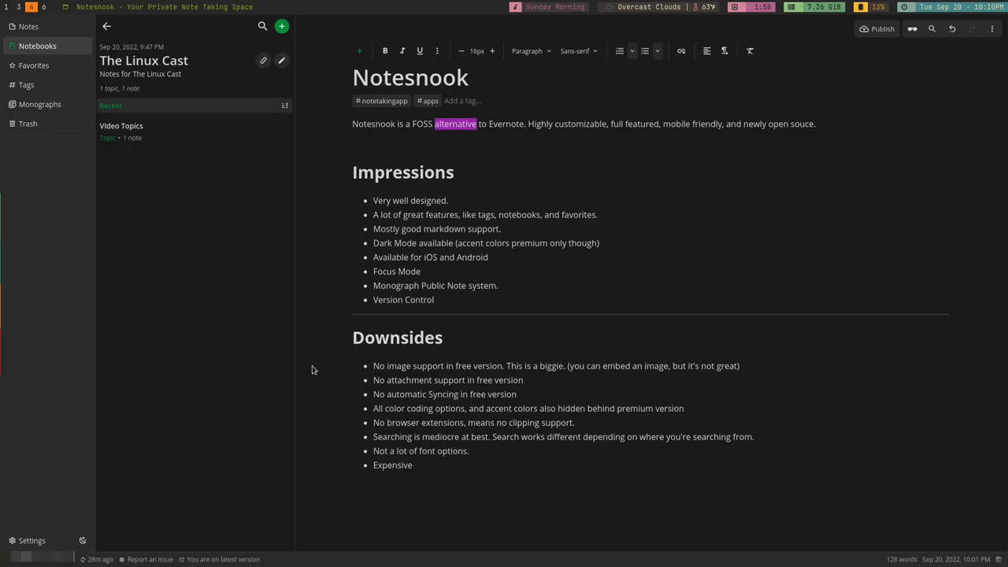
{"action": "mouse_move", "coordinate": [136, 440]}
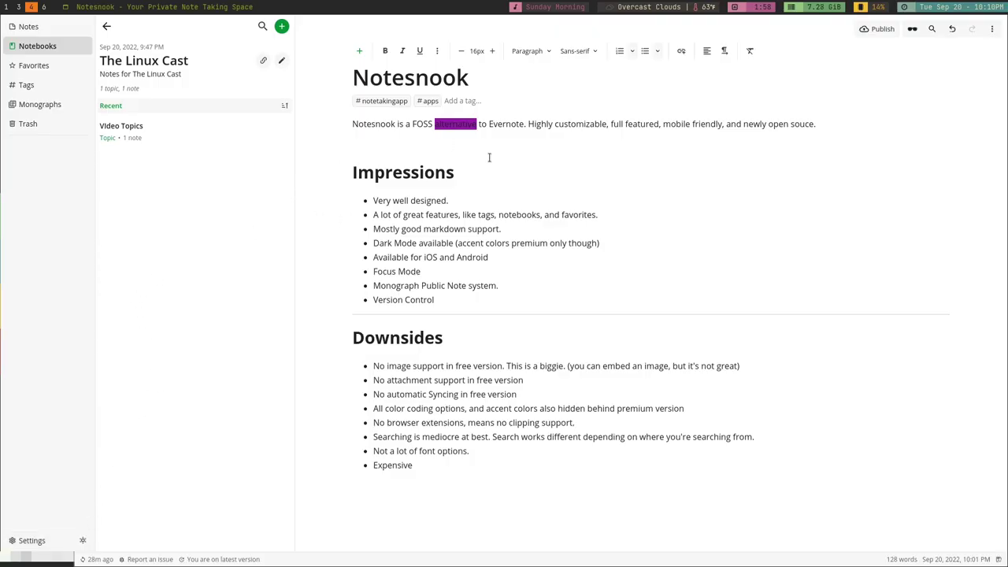
{"action": "mouse_move", "coordinate": [271, 299]}
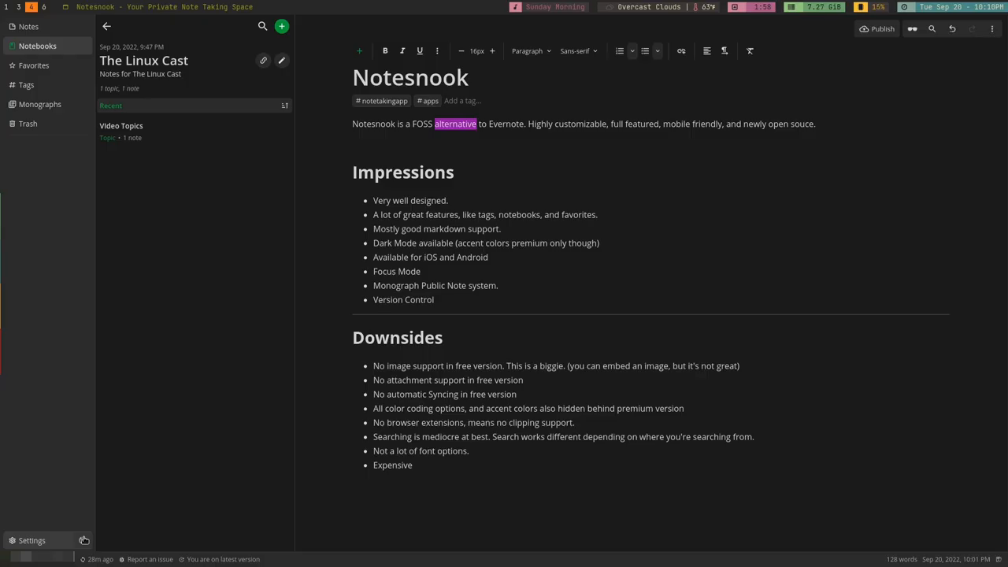
{"action": "mouse_move", "coordinate": [232, 410]}
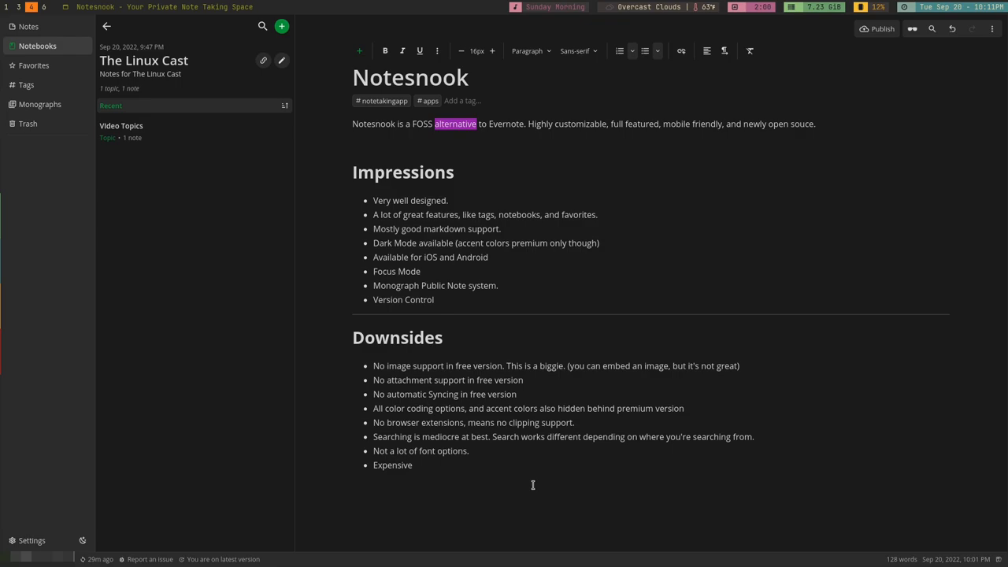
{"action": "mouse_move", "coordinate": [199, 444]}
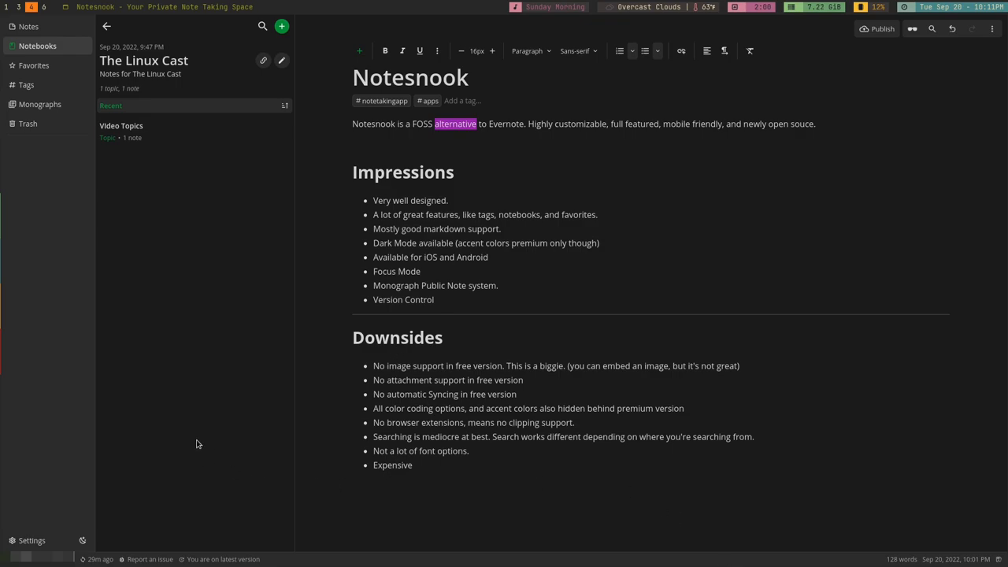
{"action": "mouse_move", "coordinate": [44, 229]}
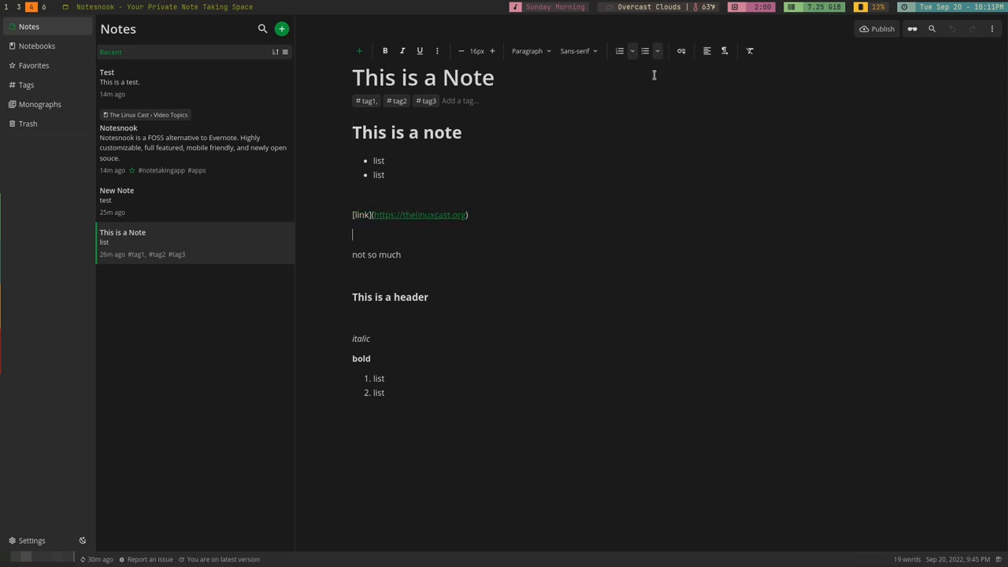
Step: Bring up the Insert link popup in 'This is a Note' and dismiss it without adding a link
{"action": "left_click", "coordinate": [681, 50]}
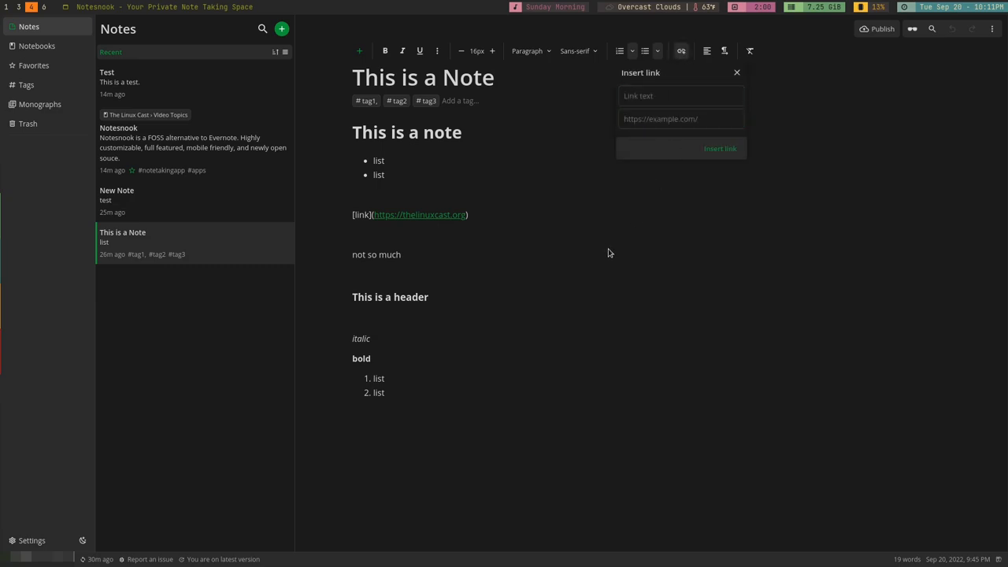
{"action": "left_click", "coordinate": [736, 73]}
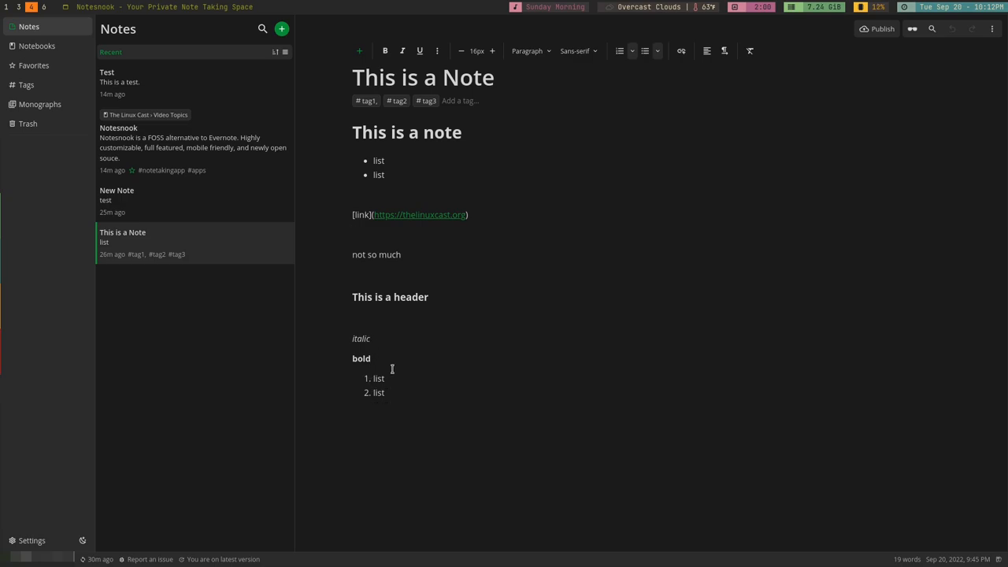
Step: Show the insert menu listing task lists, code blocks, tables and more
{"action": "left_click", "coordinate": [357, 50]}
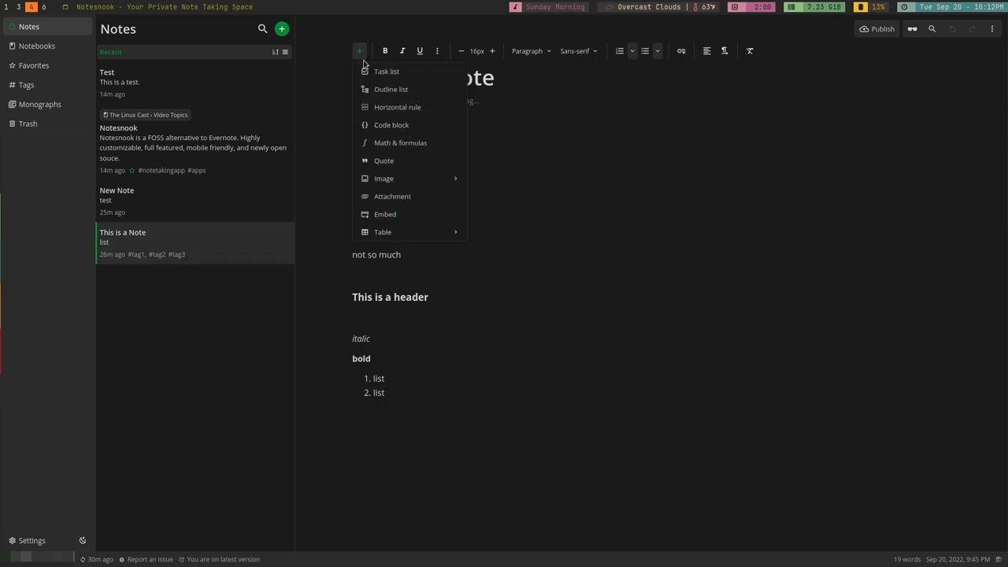
{"action": "mouse_move", "coordinate": [384, 107]}
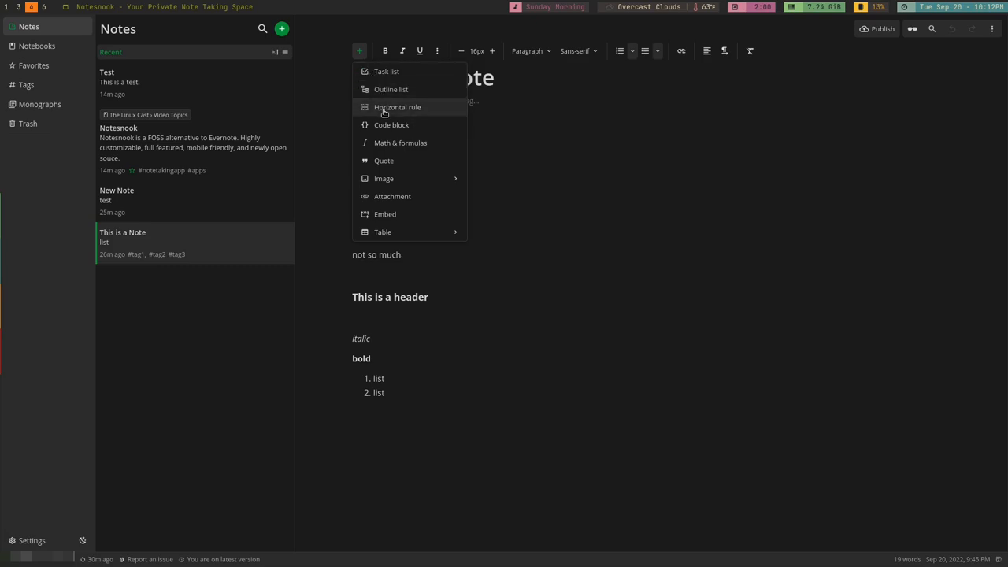
{"action": "mouse_move", "coordinate": [389, 143]}
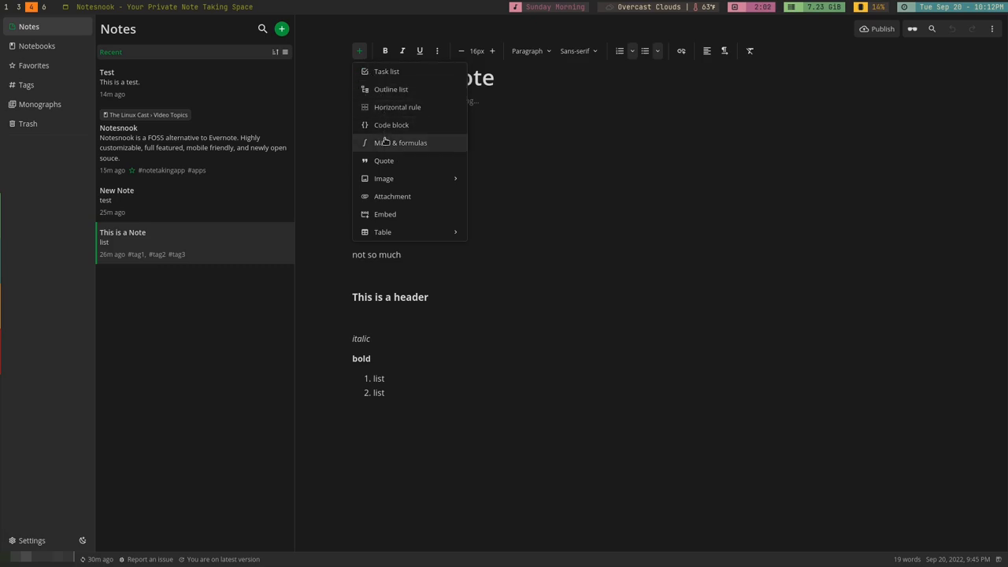
{"action": "mouse_move", "coordinate": [384, 161]}
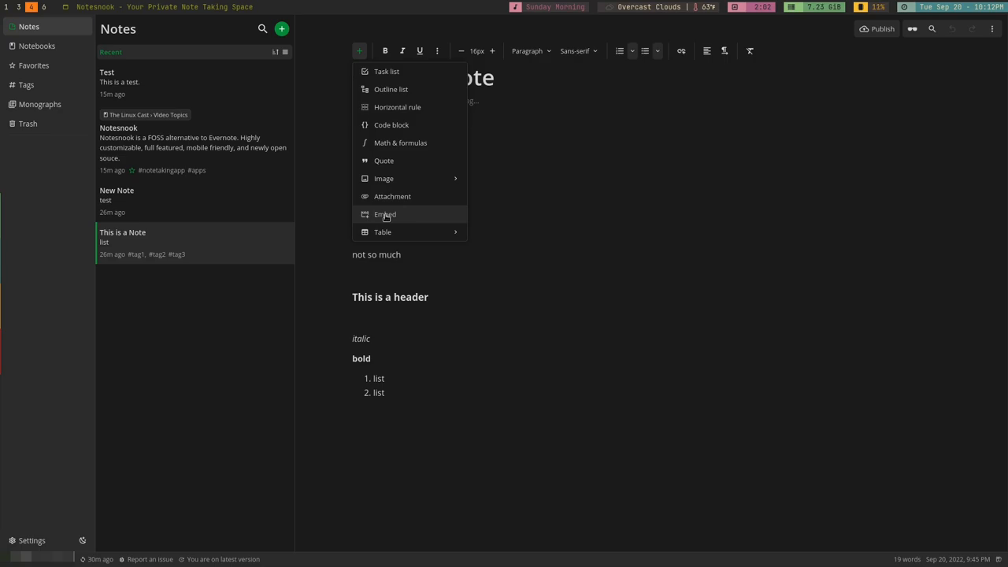
{"action": "mouse_move", "coordinate": [384, 178]}
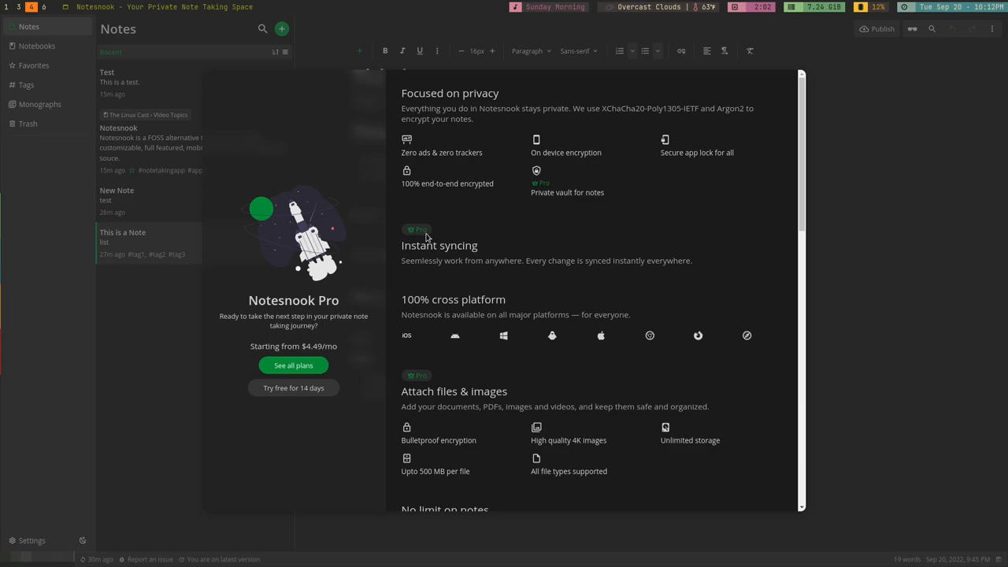
{"action": "mouse_move", "coordinate": [269, 187]}
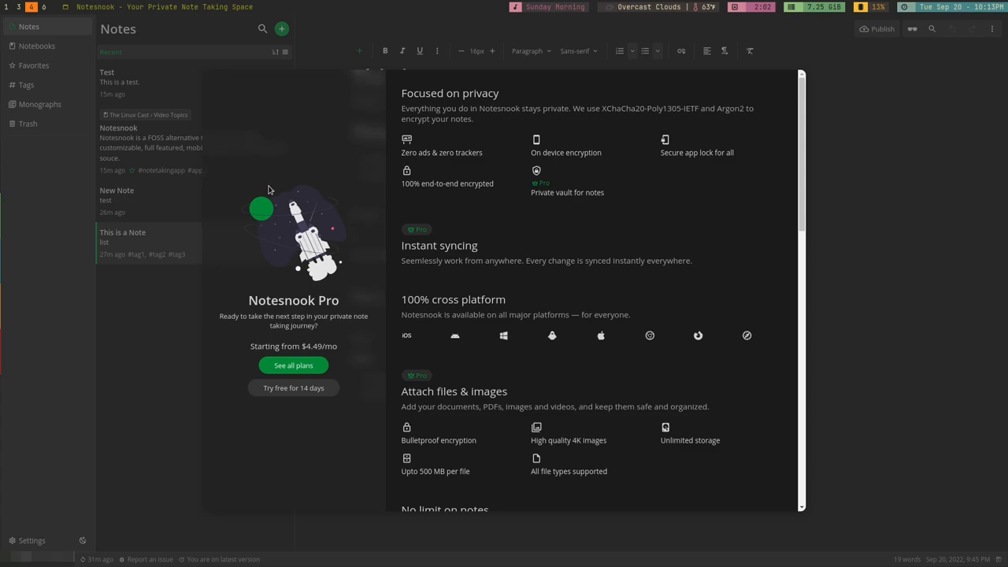
{"action": "mouse_move", "coordinate": [410, 154]}
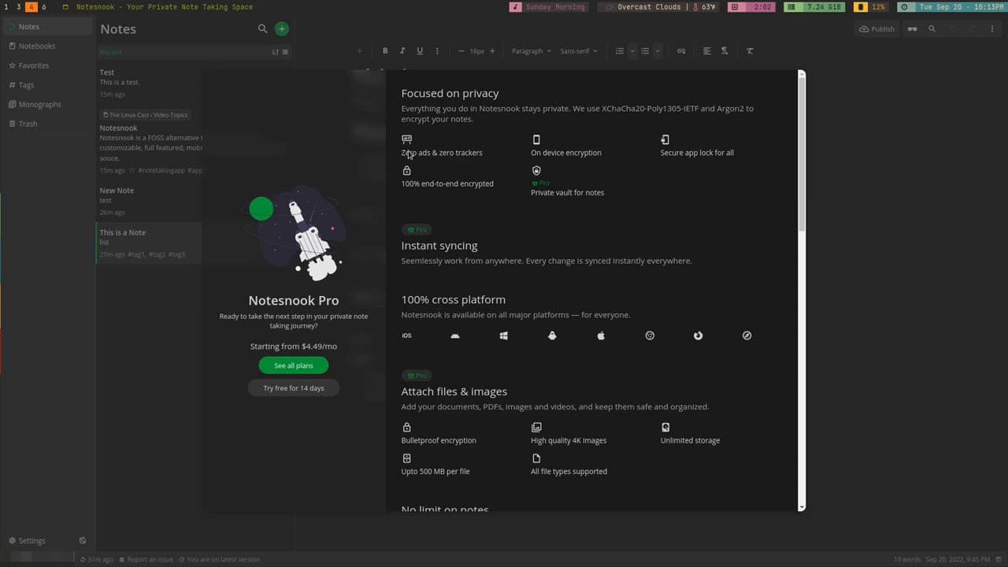
{"action": "mouse_move", "coordinate": [525, 166]}
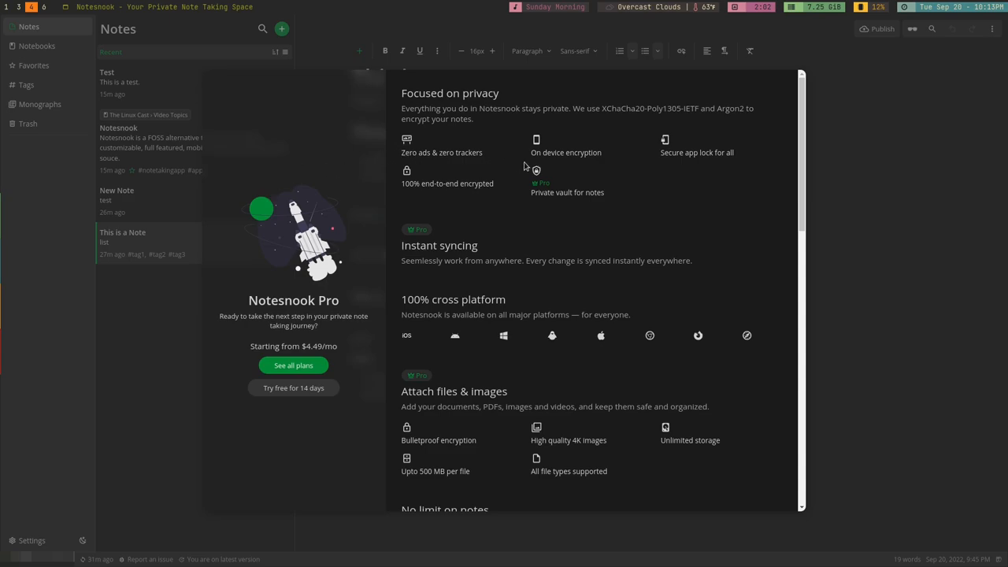
{"action": "left_click", "coordinate": [357, 50]}
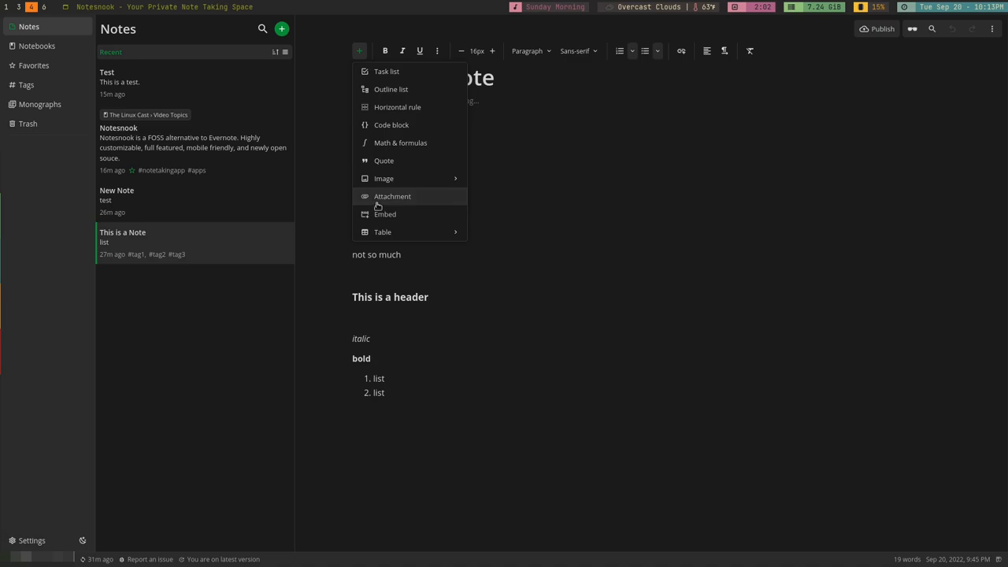
{"action": "mouse_move", "coordinate": [408, 197]}
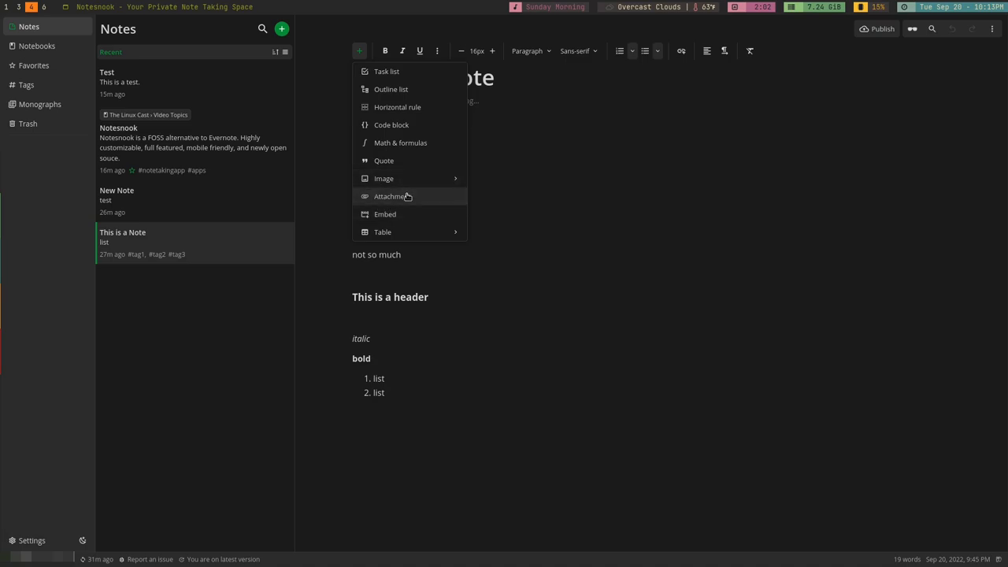
{"action": "left_click", "coordinate": [119, 127]}
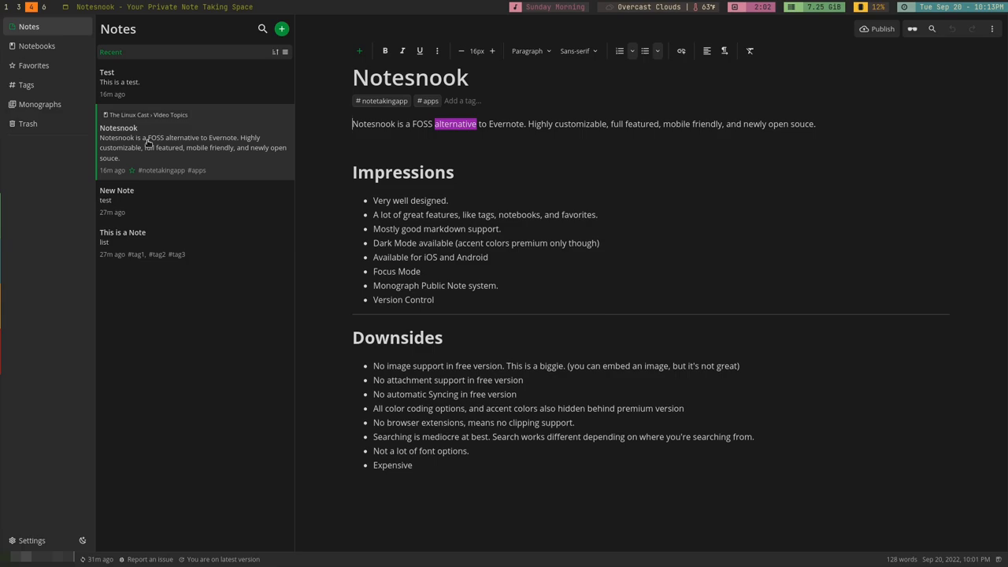
{"action": "left_click", "coordinate": [359, 50]}
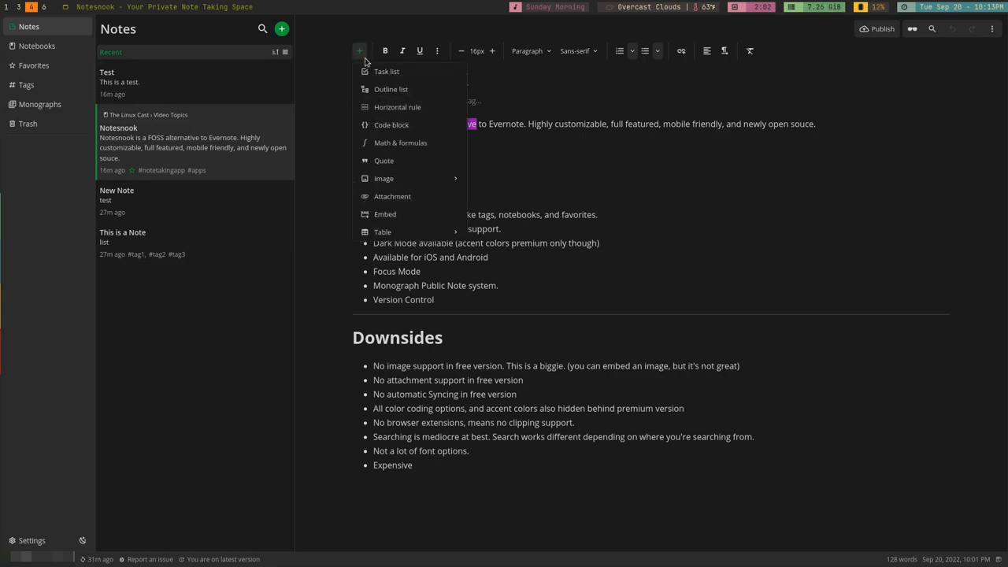
{"action": "mouse_move", "coordinate": [384, 178]}
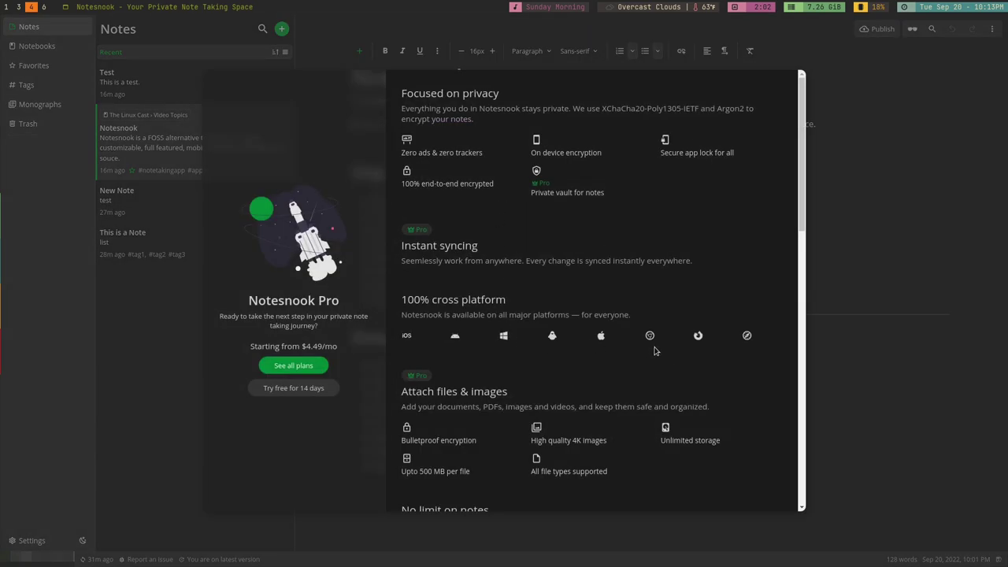
{"action": "mouse_move", "coordinate": [700, 338]}
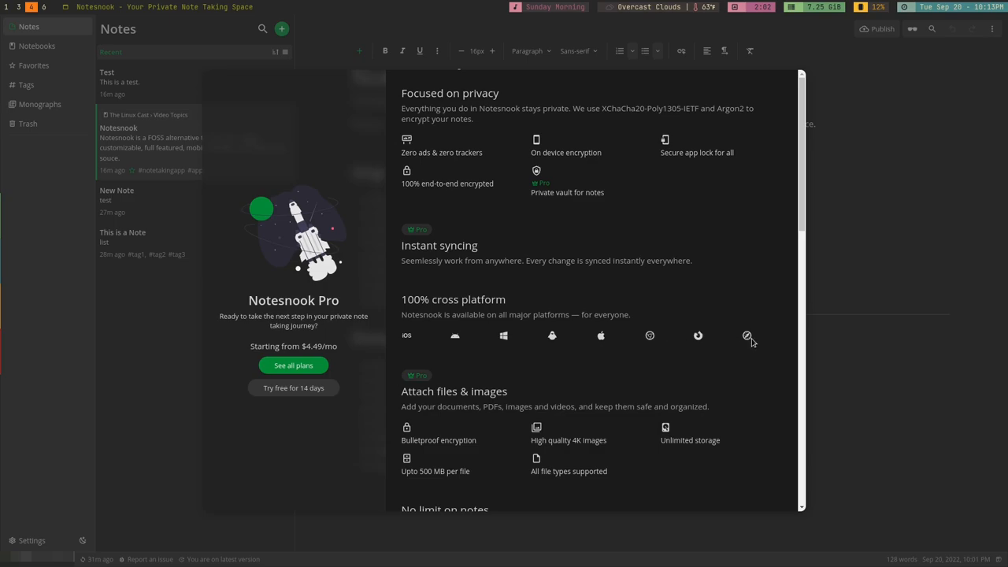
{"action": "mouse_move", "coordinate": [722, 354]}
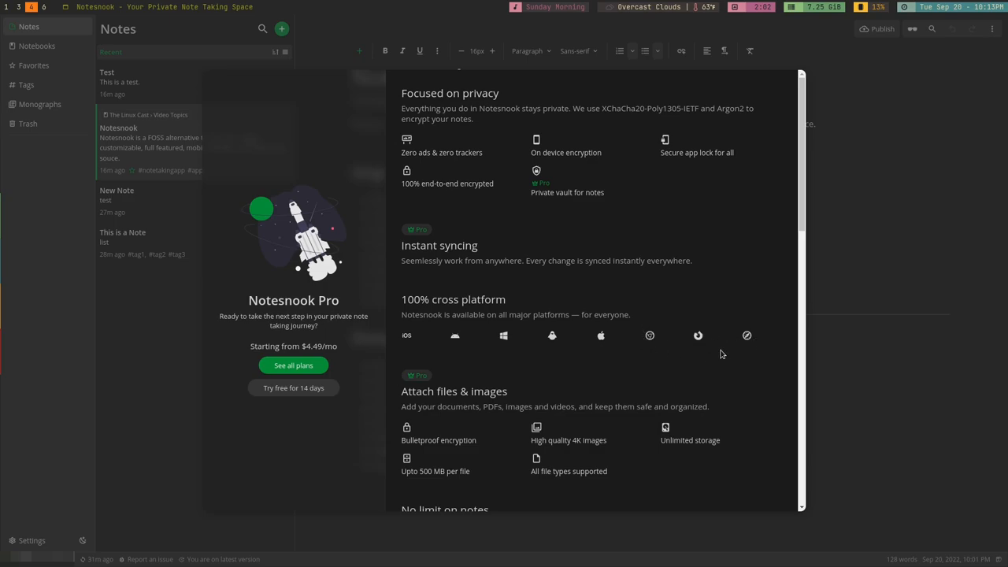
{"action": "mouse_move", "coordinate": [770, 347]}
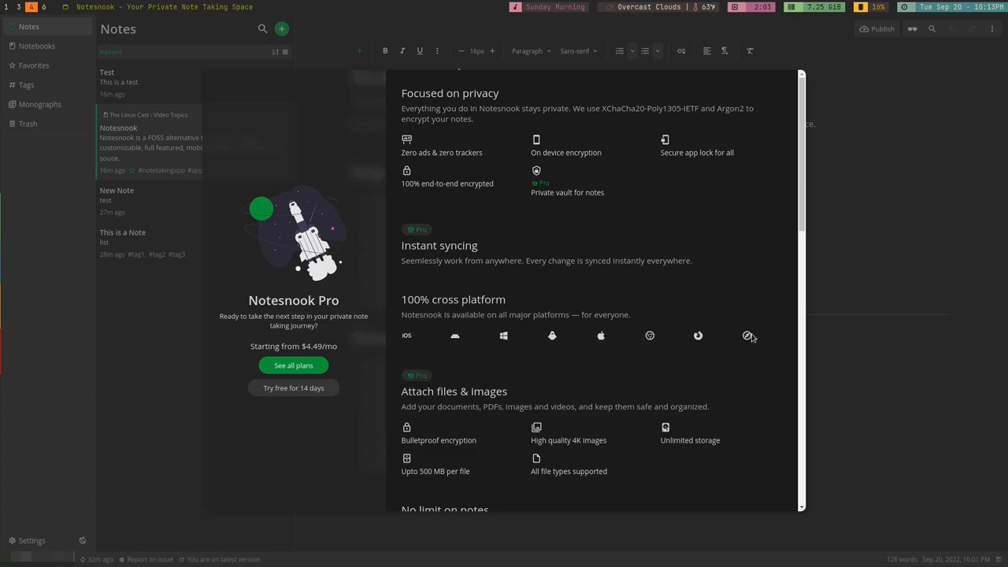
{"action": "mouse_move", "coordinate": [780, 309]}
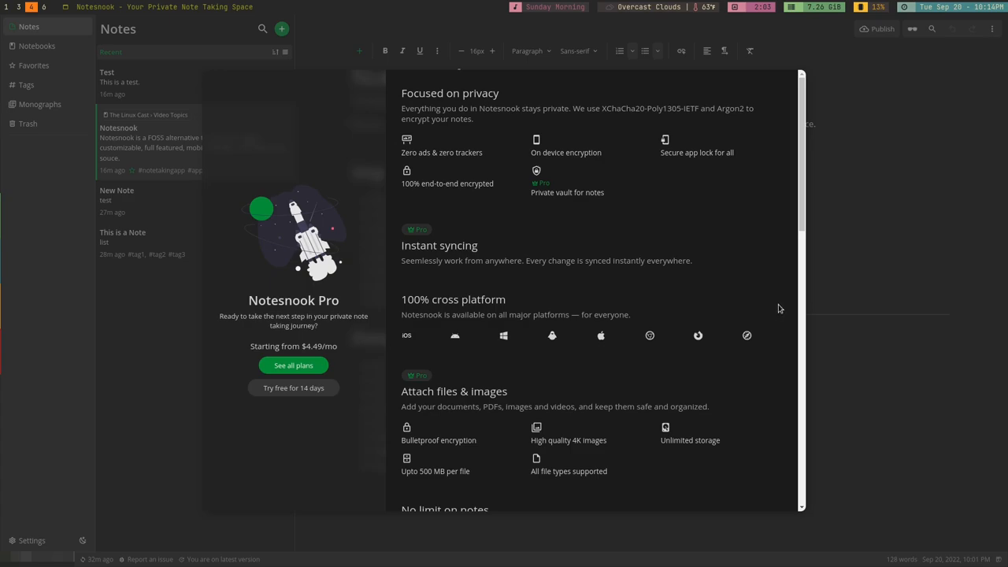
{"action": "mouse_move", "coordinate": [778, 328]}
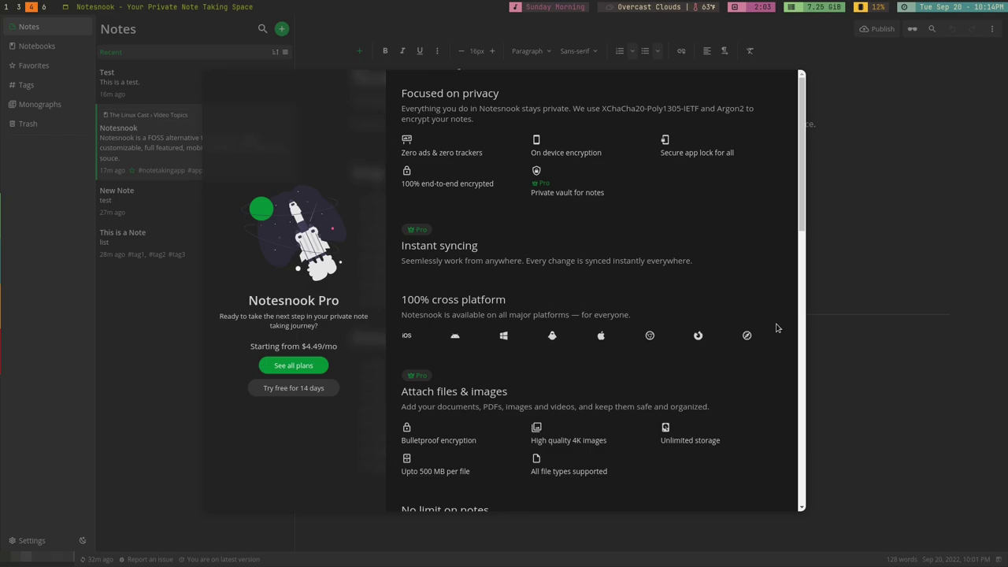
{"action": "mouse_move", "coordinate": [742, 338]}
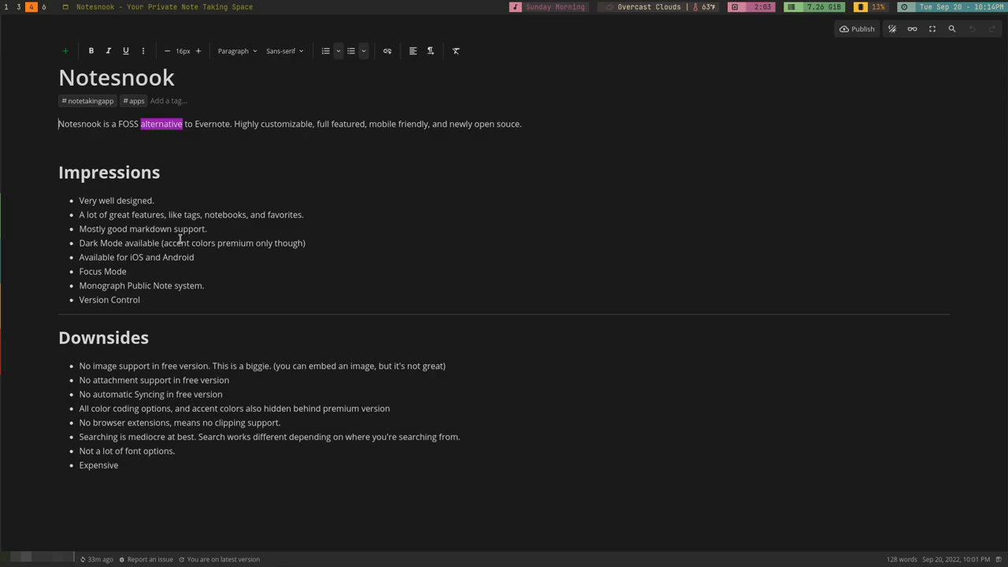
{"action": "mouse_move", "coordinate": [270, 292]}
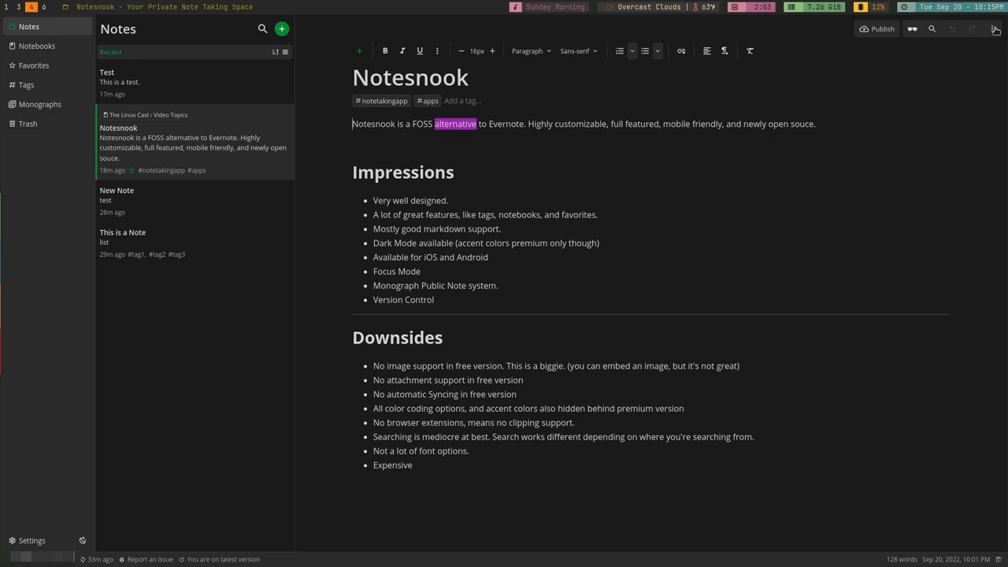
Step: Show the review note's properties panel with its favorite status and three previous sessions
{"action": "left_click", "coordinate": [994, 30]}
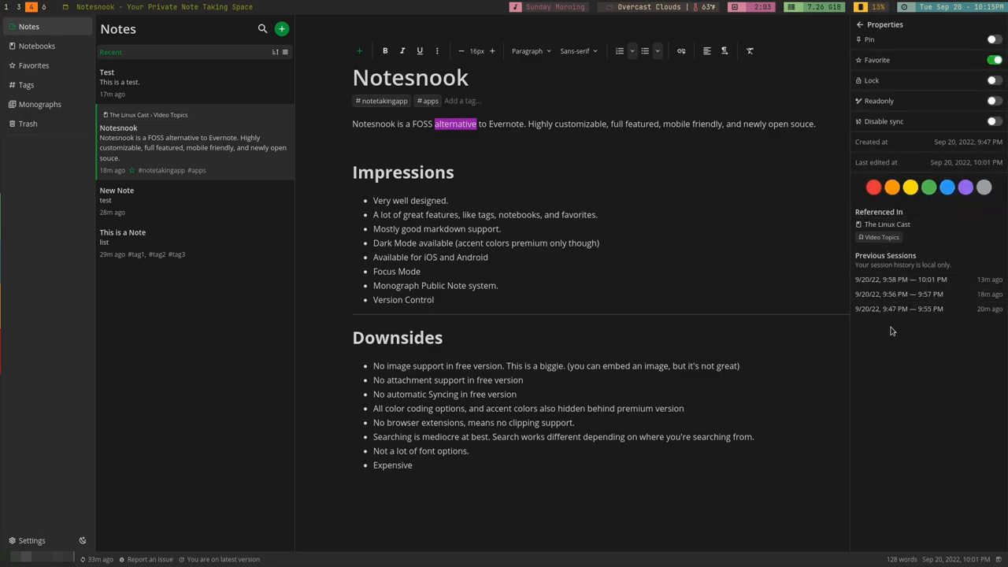
{"action": "mouse_move", "coordinate": [905, 293]}
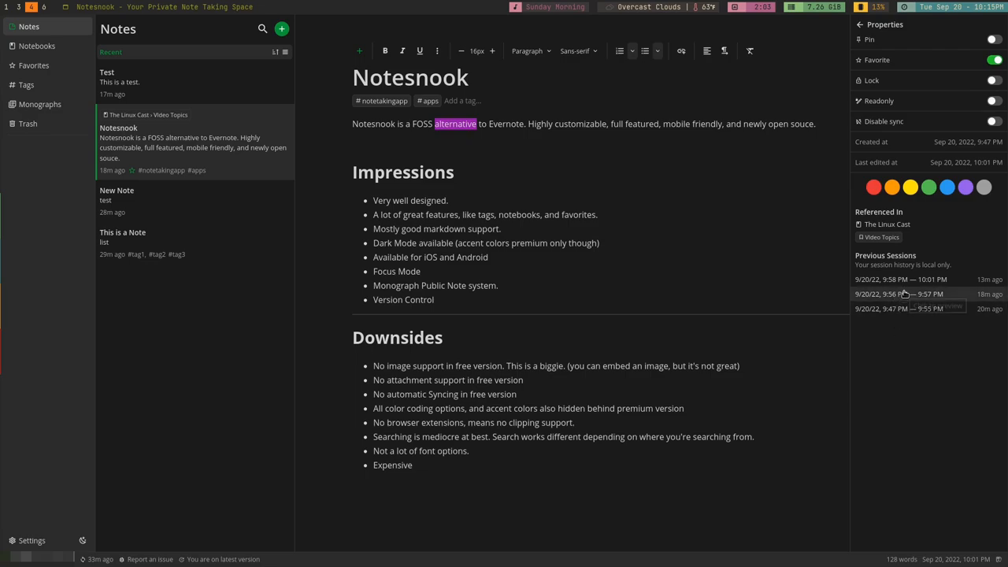
{"action": "mouse_move", "coordinate": [746, 256]}
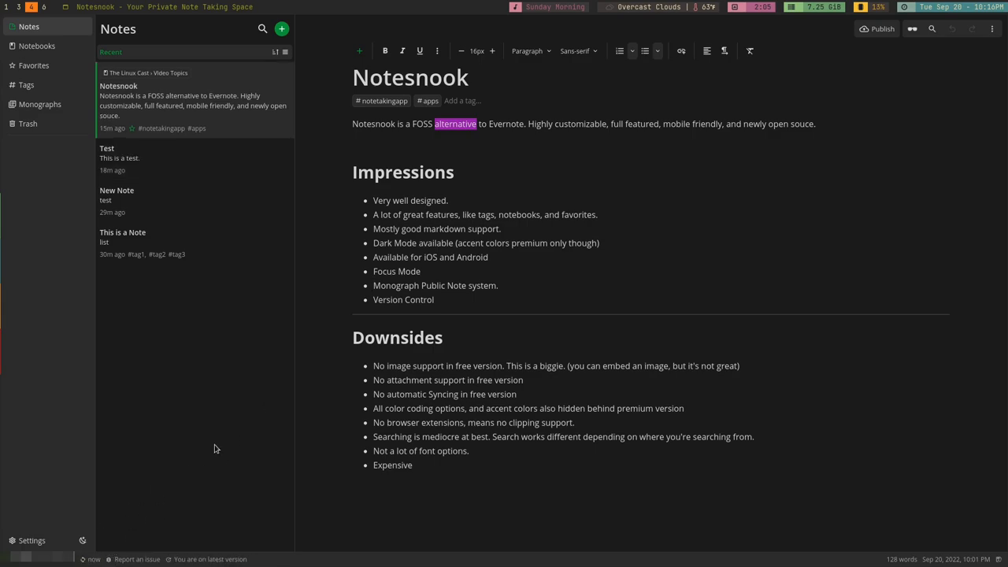
{"action": "mouse_move", "coordinate": [259, 411]}
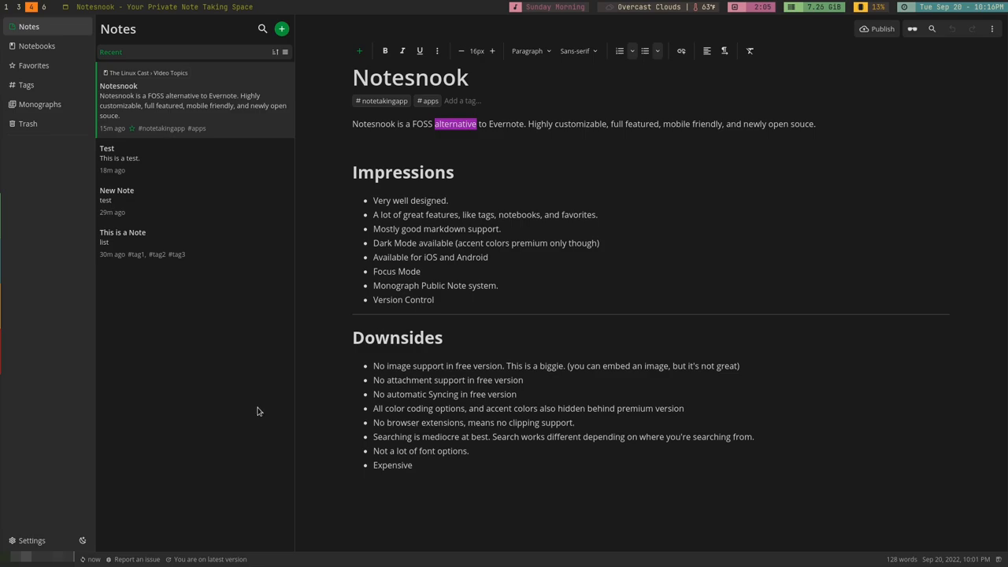
{"action": "mouse_move", "coordinate": [149, 508]}
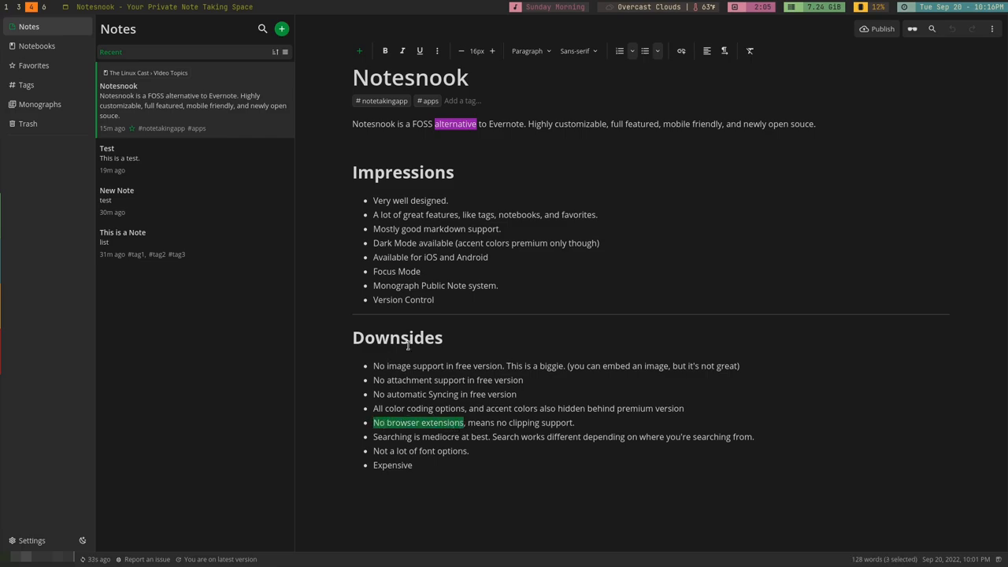
{"action": "mouse_move", "coordinate": [500, 326]}
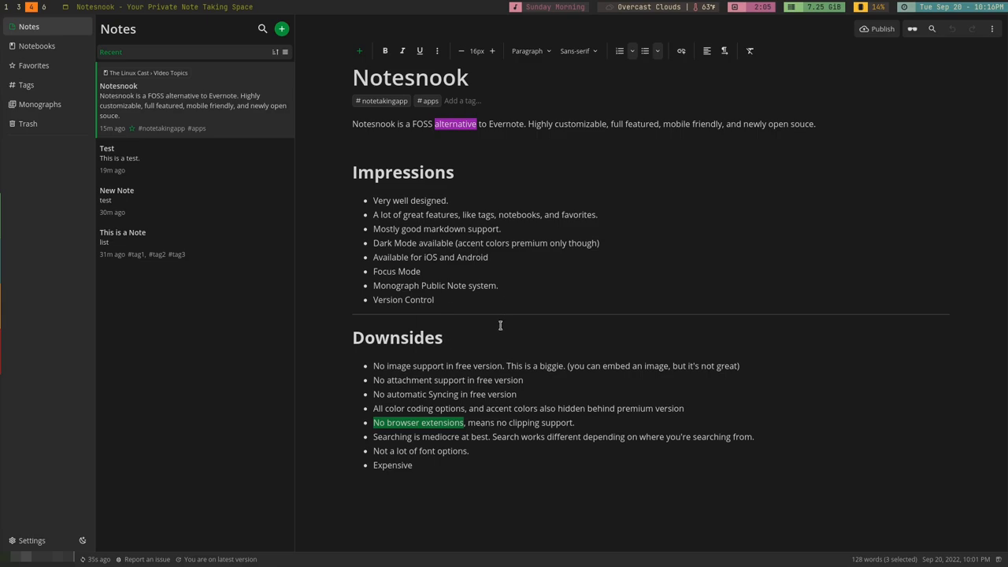
{"action": "mouse_move", "coordinate": [464, 422]}
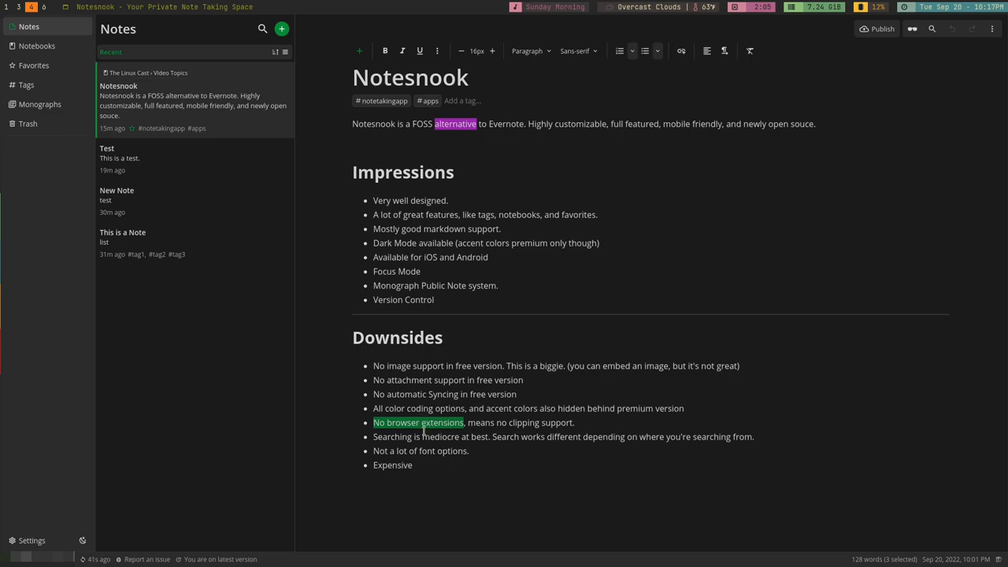
Step: Select words in the Downsides list, ending at 'Searching is mediocre at best'
{"action": "double_click", "coordinate": [418, 437]}
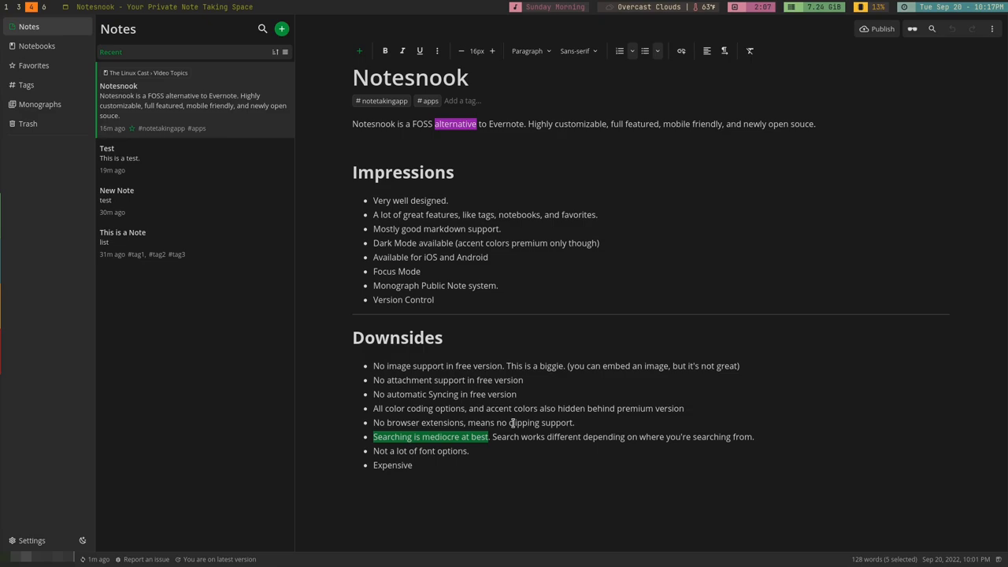
{"action": "mouse_move", "coordinate": [836, 464]}
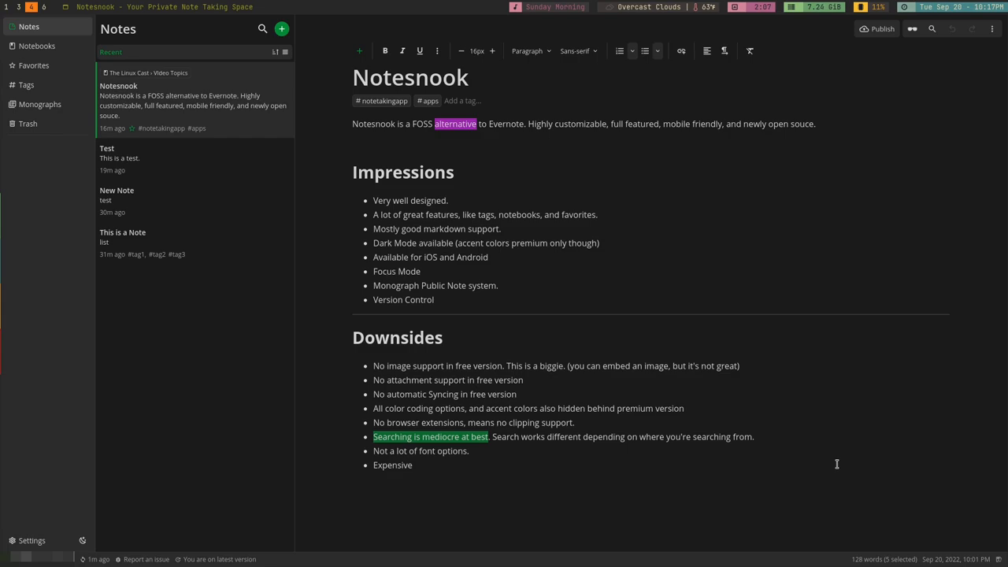
{"action": "mouse_move", "coordinate": [936, 43]}
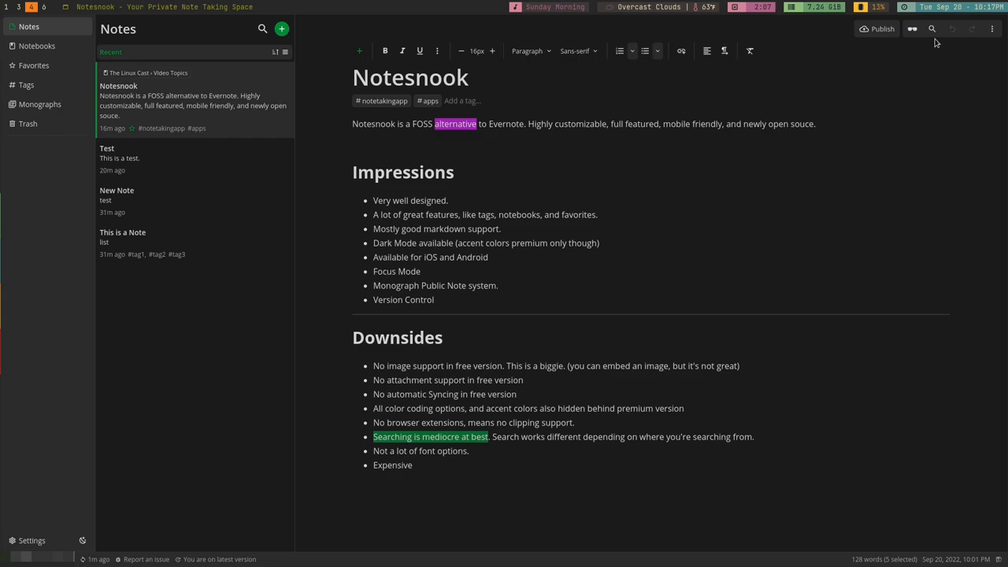
Step: Search this note for 'Searching is mediocre at best', getting one match
{"action": "left_click", "coordinate": [932, 29]}
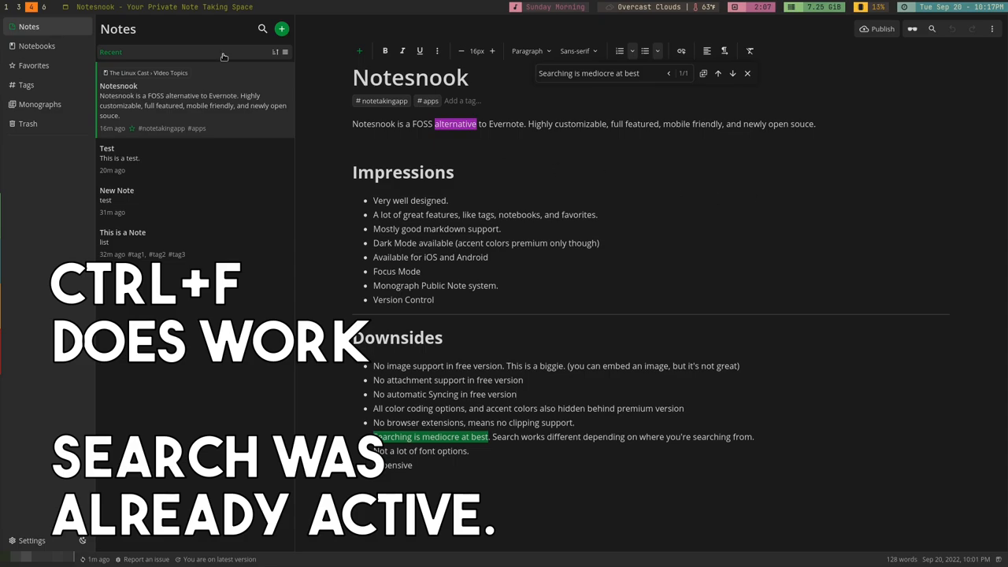
{"action": "mouse_move", "coordinate": [261, 29]}
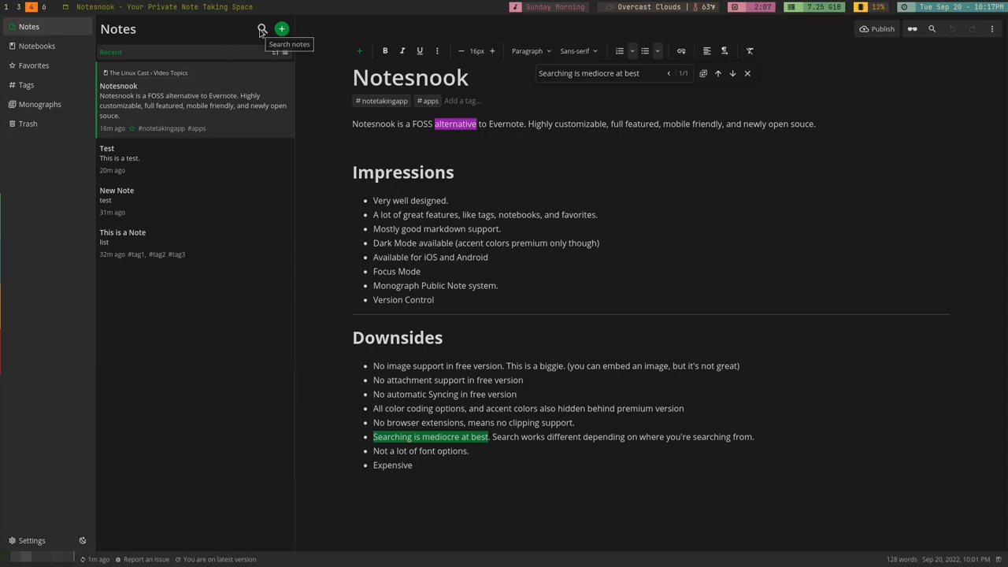
Step: Try the all-notes search, go back to the Notesnook note, and reopen the empty search panel
{"action": "left_click", "coordinate": [261, 29]}
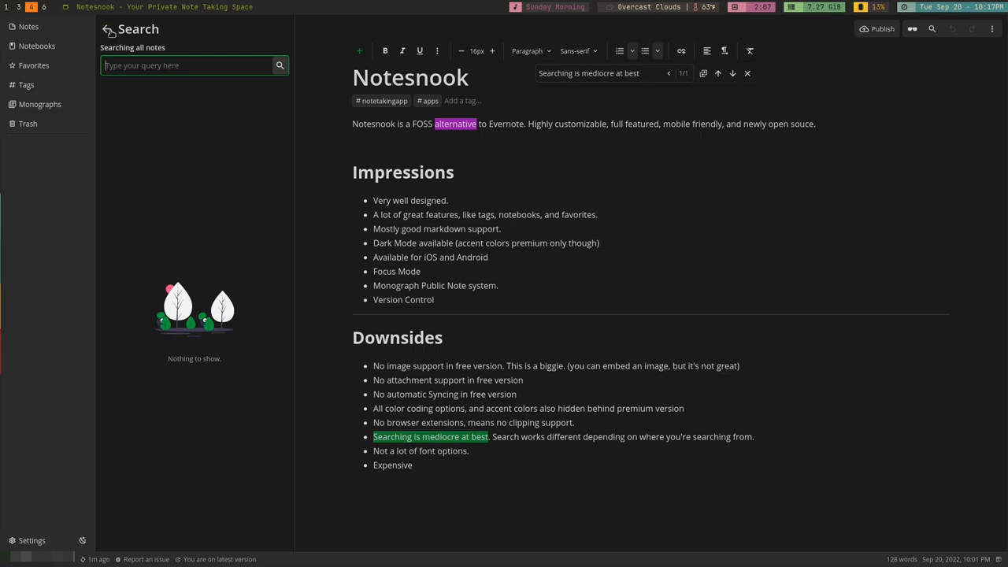
{"action": "mouse_move", "coordinate": [932, 29]}
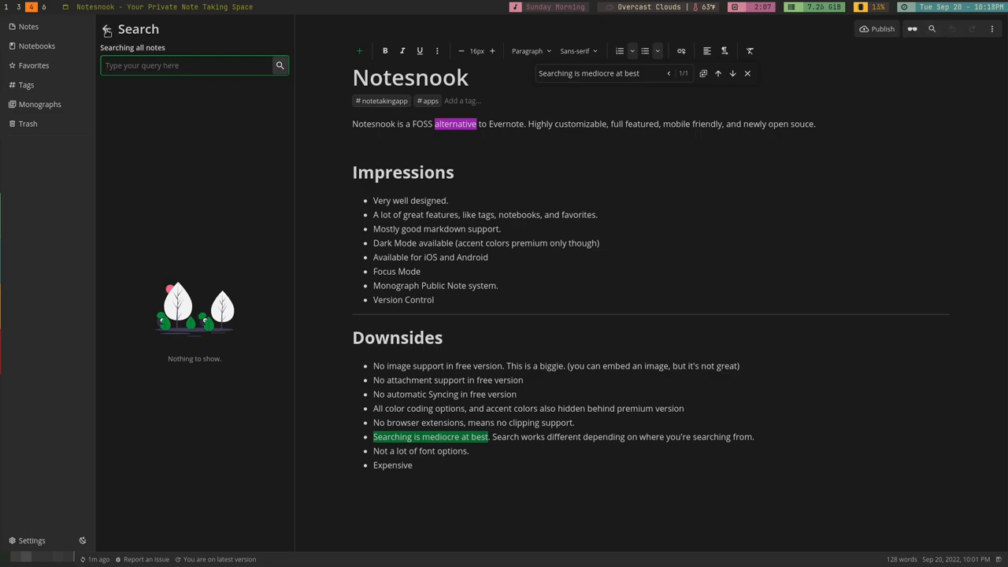
{"action": "left_click", "coordinate": [24, 26]}
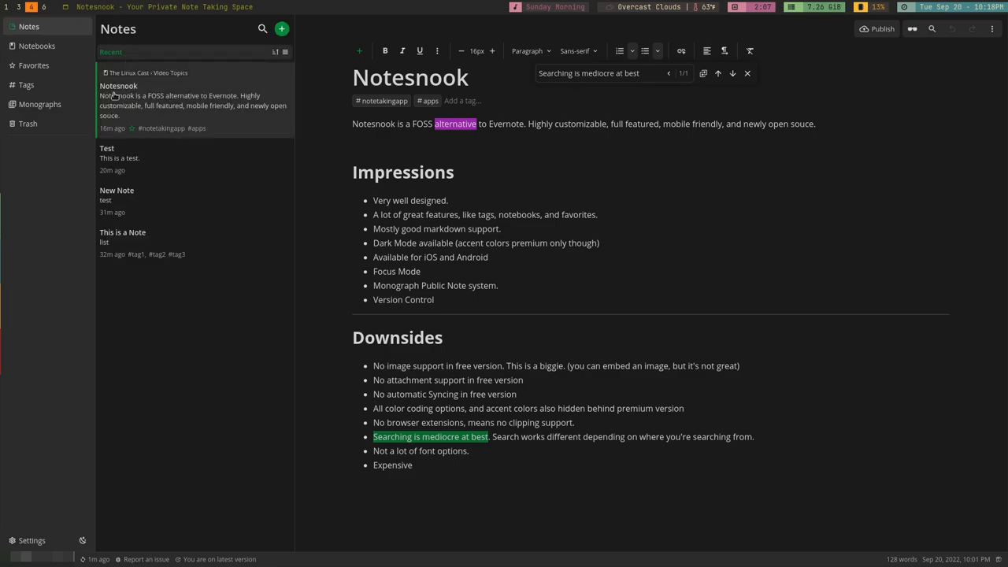
{"action": "left_click", "coordinate": [29, 26]}
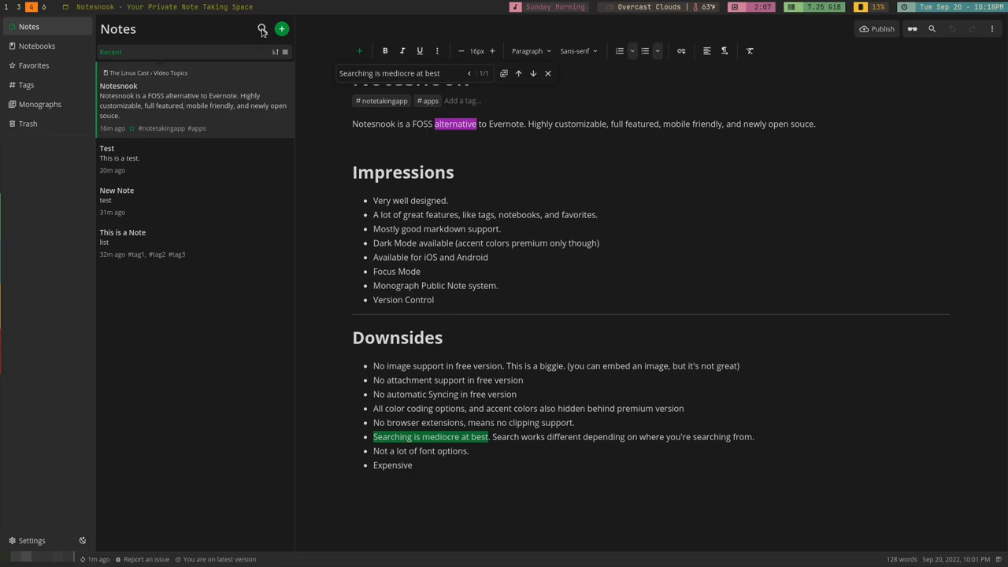
{"action": "left_click", "coordinate": [259, 30]}
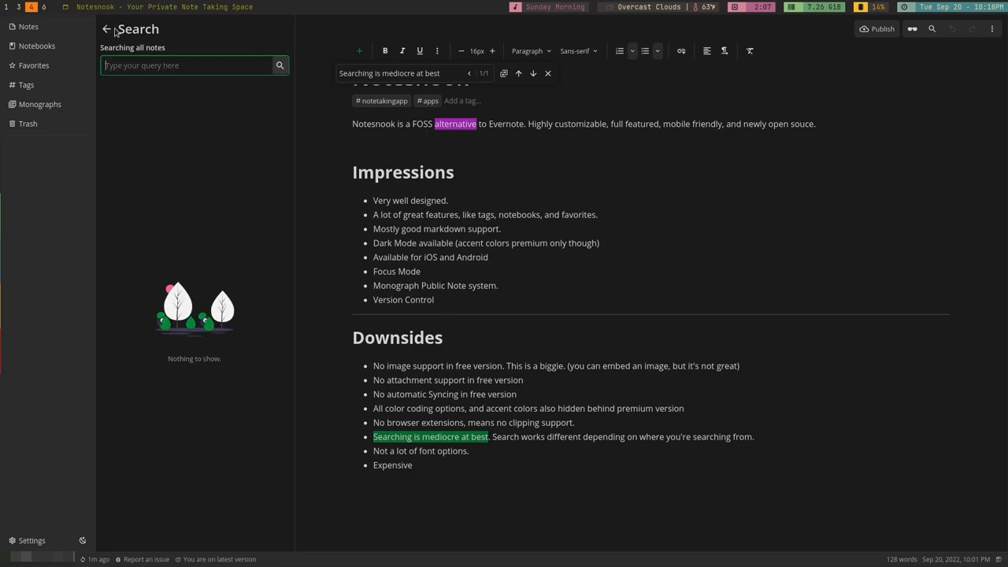
Step: Leave the all-notes search, visit the Video Topics topic, and return to the Notebooks list
{"action": "left_click", "coordinate": [36, 45]}
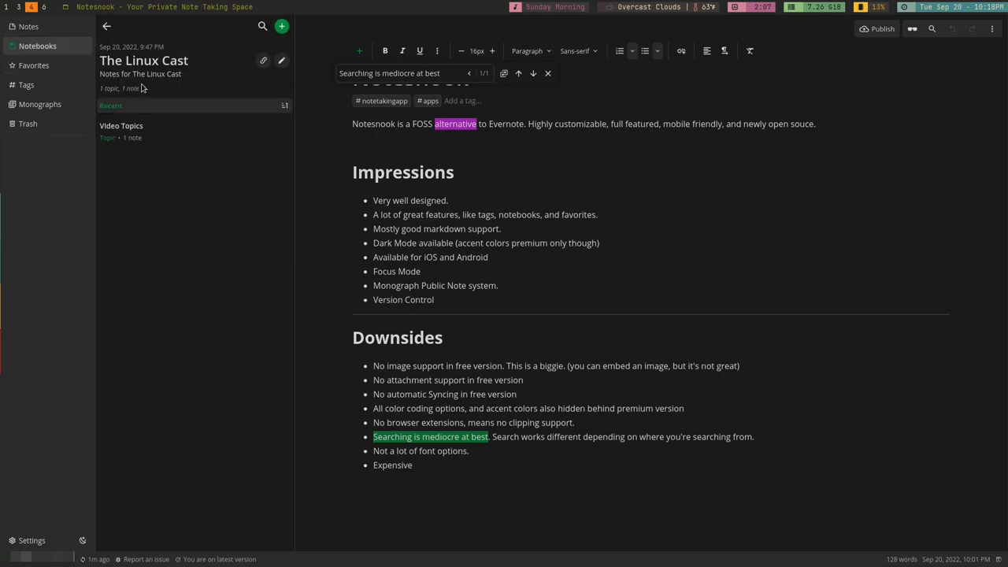
{"action": "left_click", "coordinate": [121, 125]}
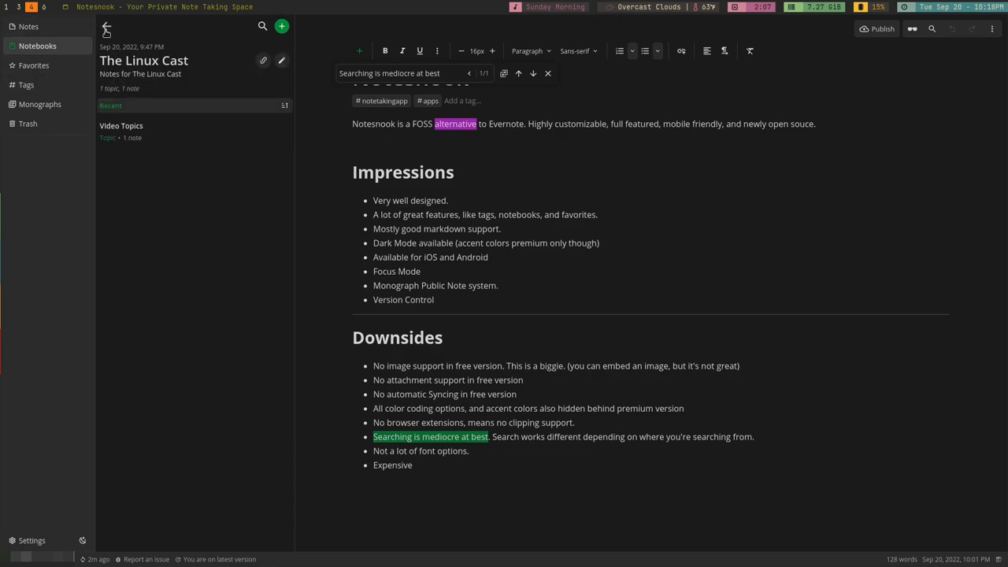
{"action": "left_click", "coordinate": [106, 29]}
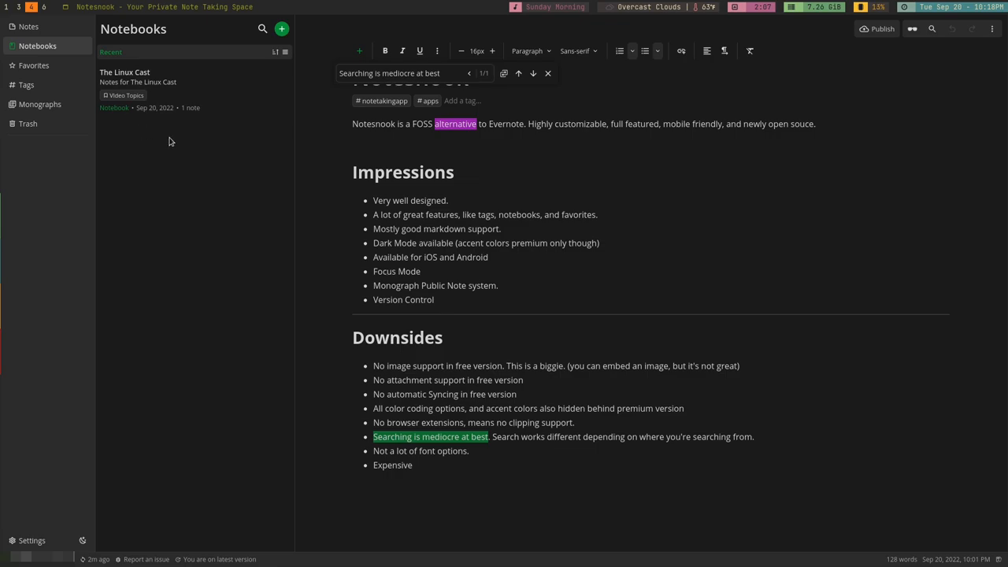
{"action": "mouse_move", "coordinate": [173, 147]}
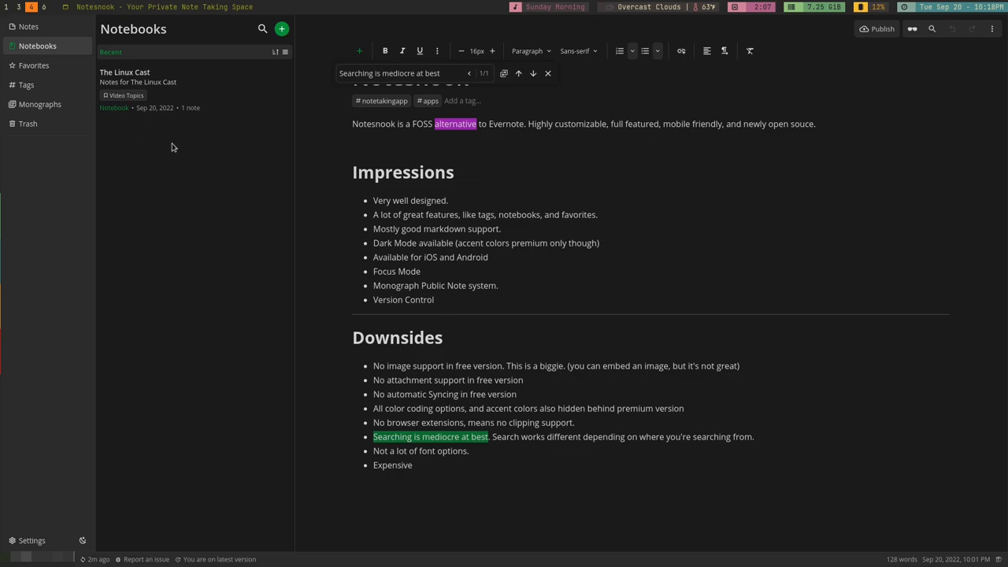
{"action": "mouse_move", "coordinate": [152, 98]}
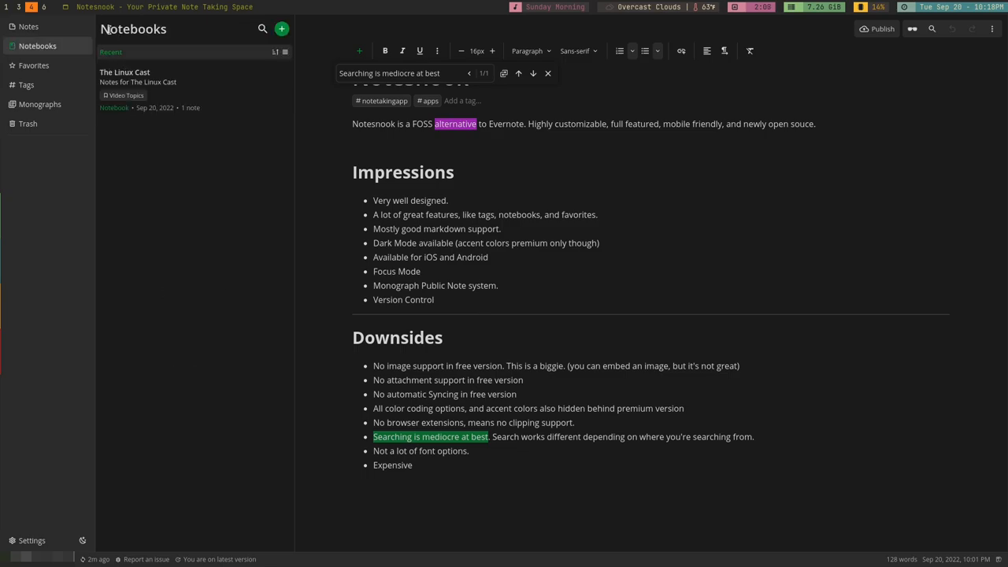
{"action": "mouse_move", "coordinate": [135, 61]}
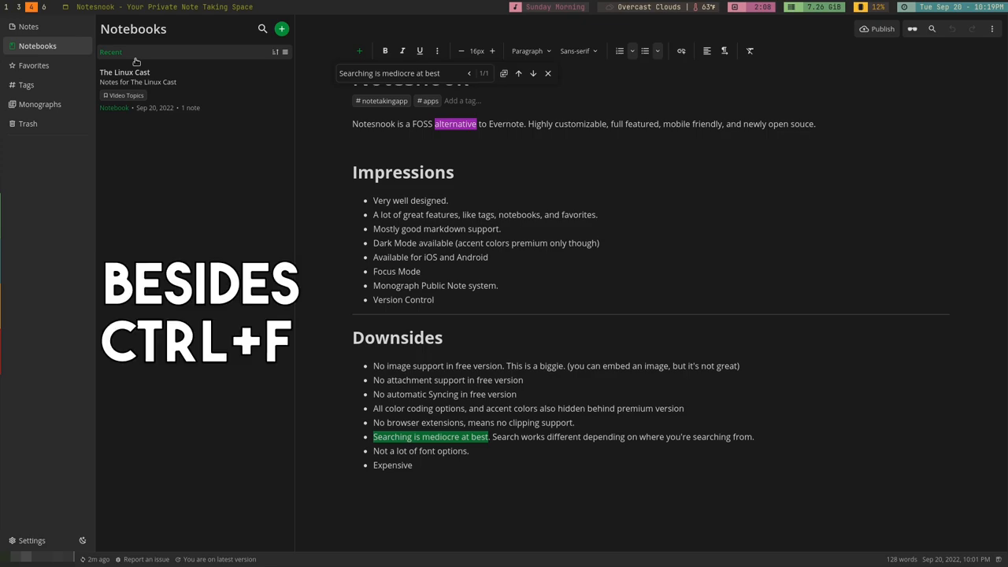
Step: Expand the Appearance section in Settings and scroll through its accent colour, dark mode and homepage options
{"action": "left_click", "coordinate": [30, 540]}
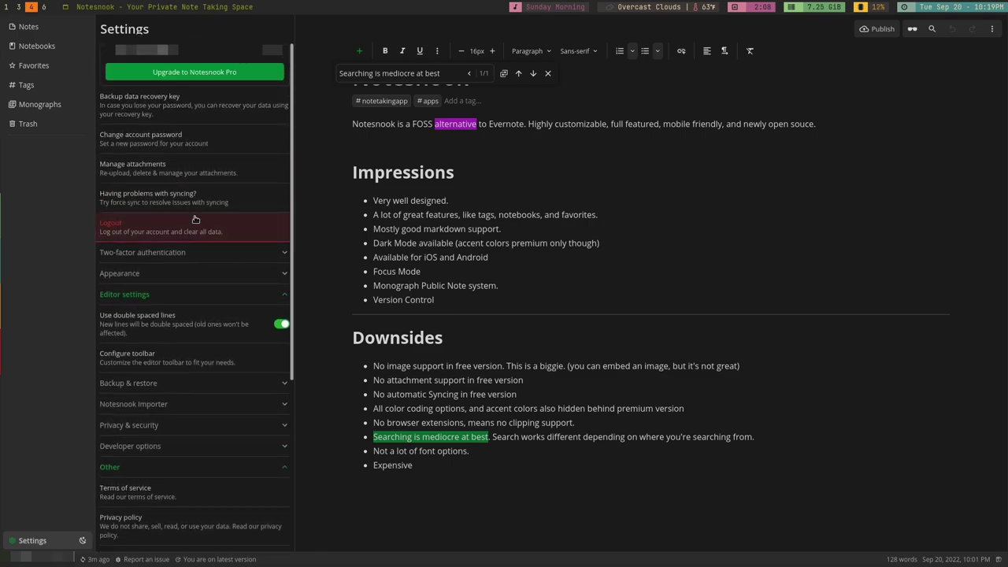
{"action": "mouse_move", "coordinate": [154, 104]}
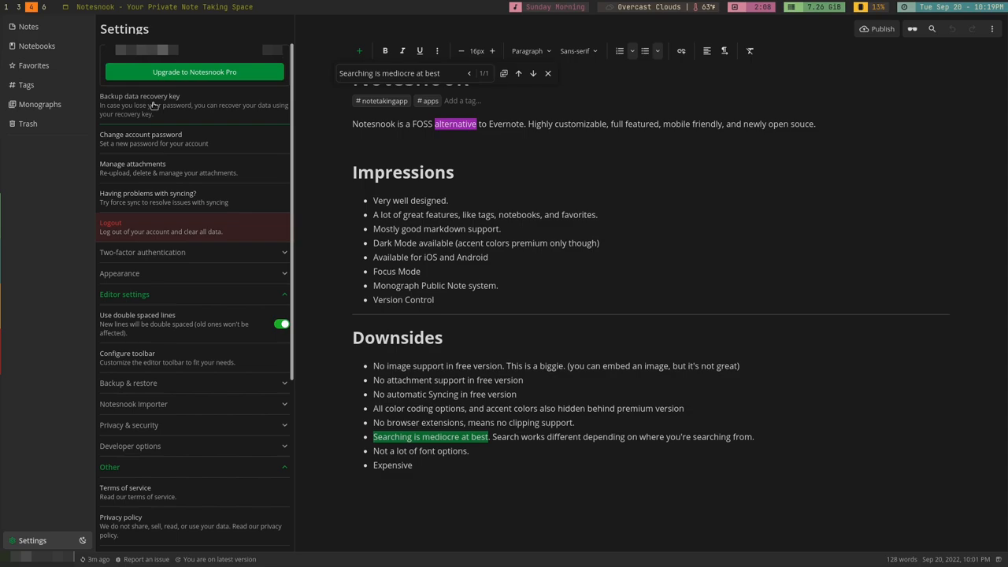
{"action": "left_click", "coordinate": [120, 273]}
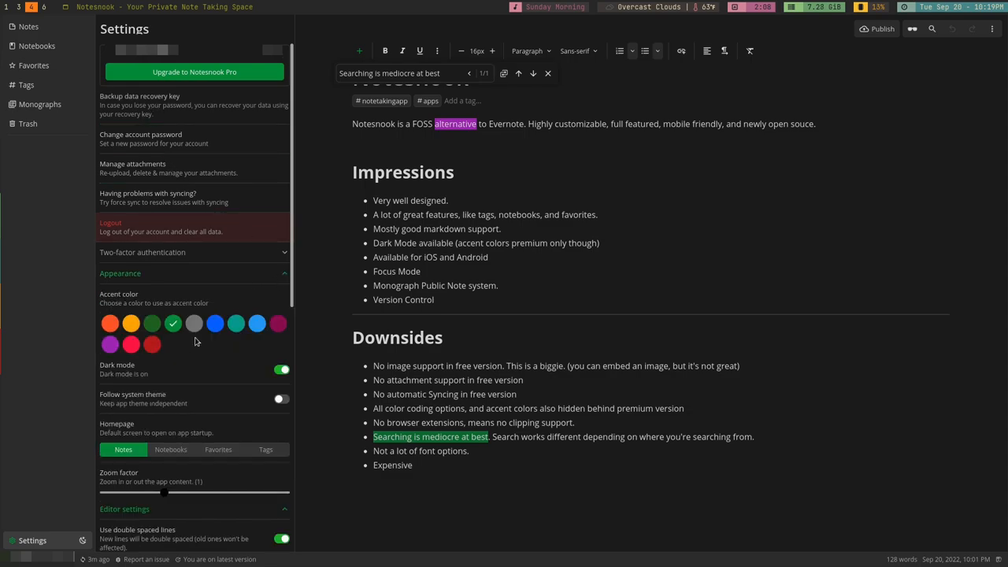
{"action": "mouse_move", "coordinate": [248, 378]}
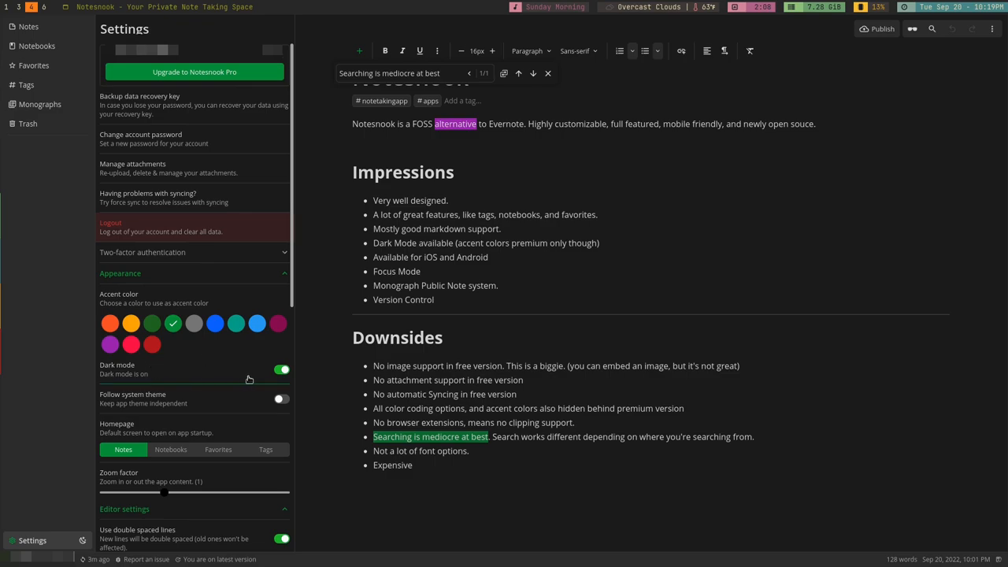
{"action": "mouse_move", "coordinate": [199, 415]}
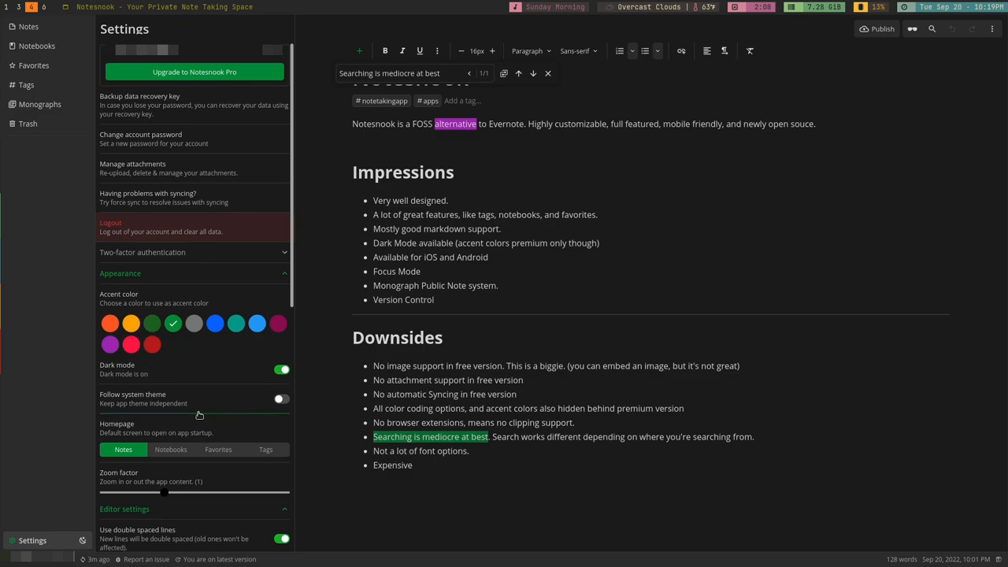
{"action": "scroll", "scroll_direction": "down", "scroll_amount": 3}
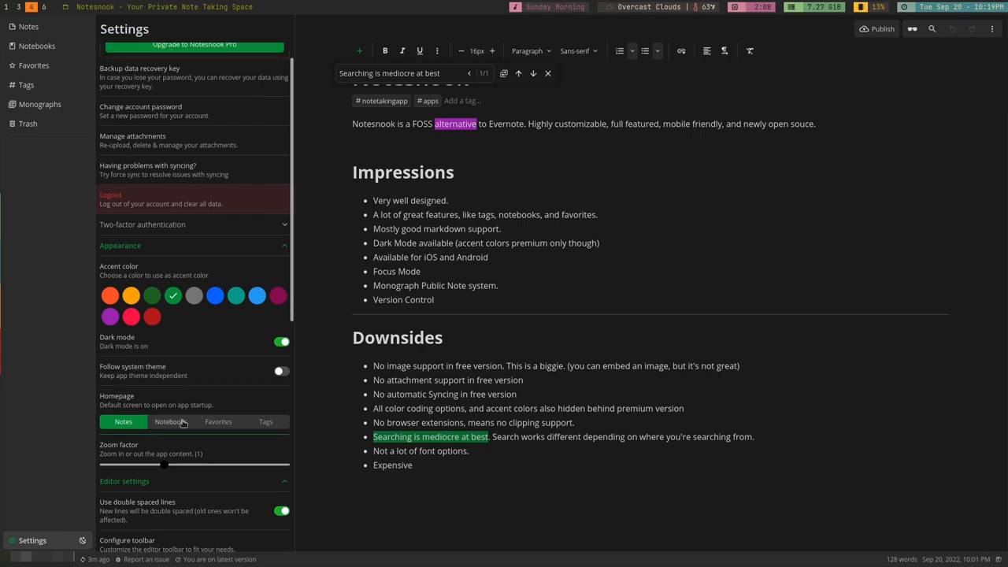
{"action": "mouse_move", "coordinate": [170, 421]}
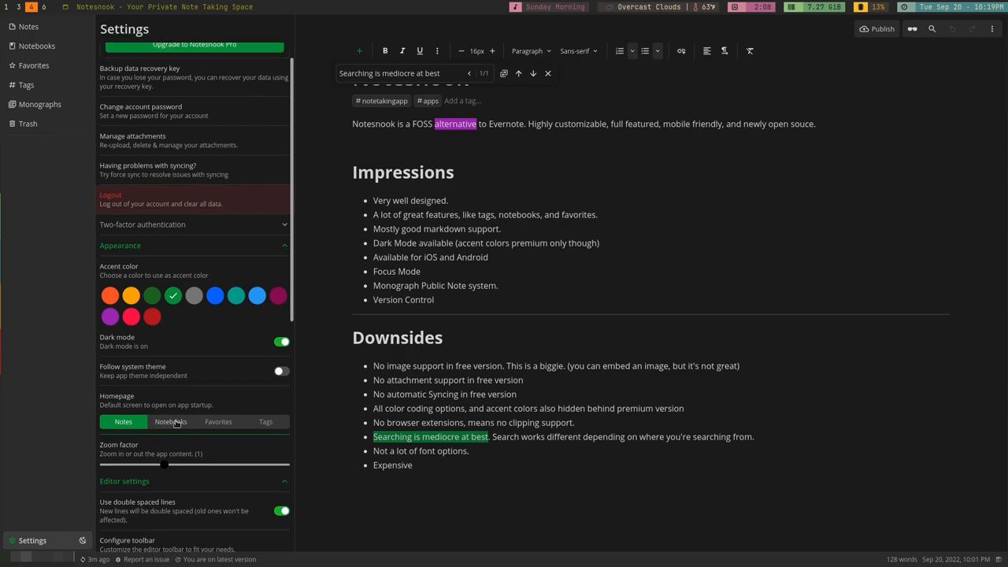
{"action": "mouse_move", "coordinate": [169, 425]}
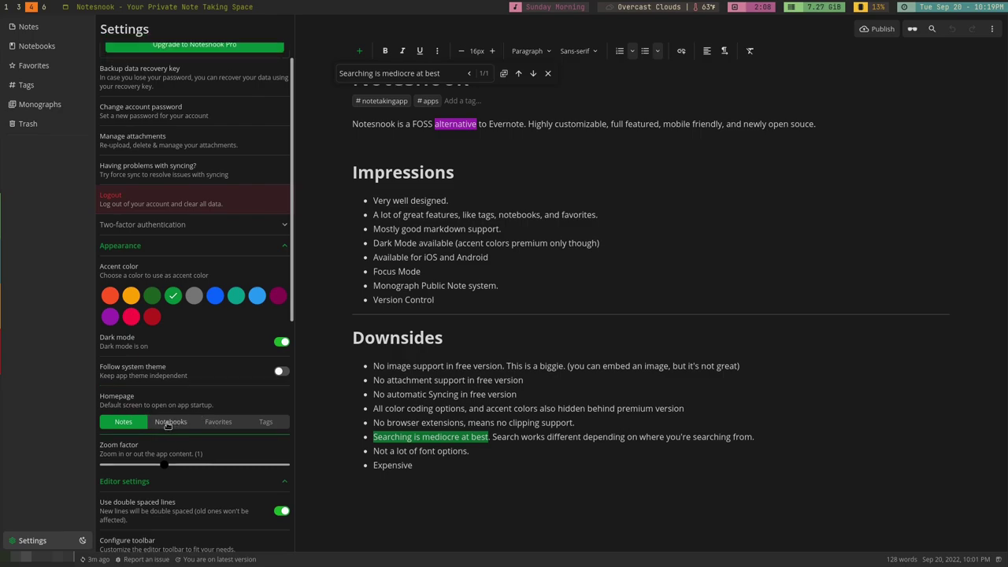
{"action": "scroll", "scroll_direction": "down", "scroll_amount": 3}
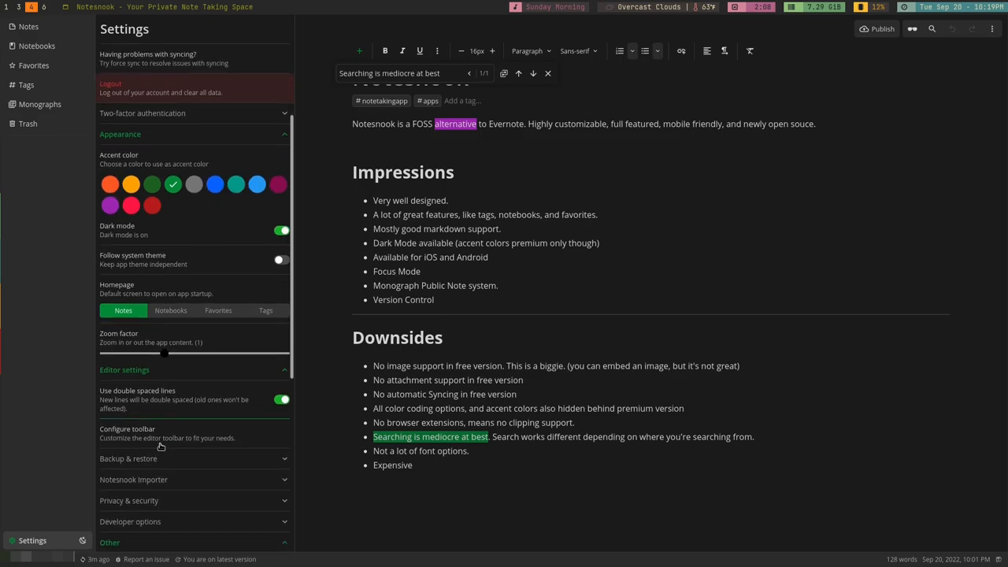
{"action": "mouse_move", "coordinate": [158, 406]}
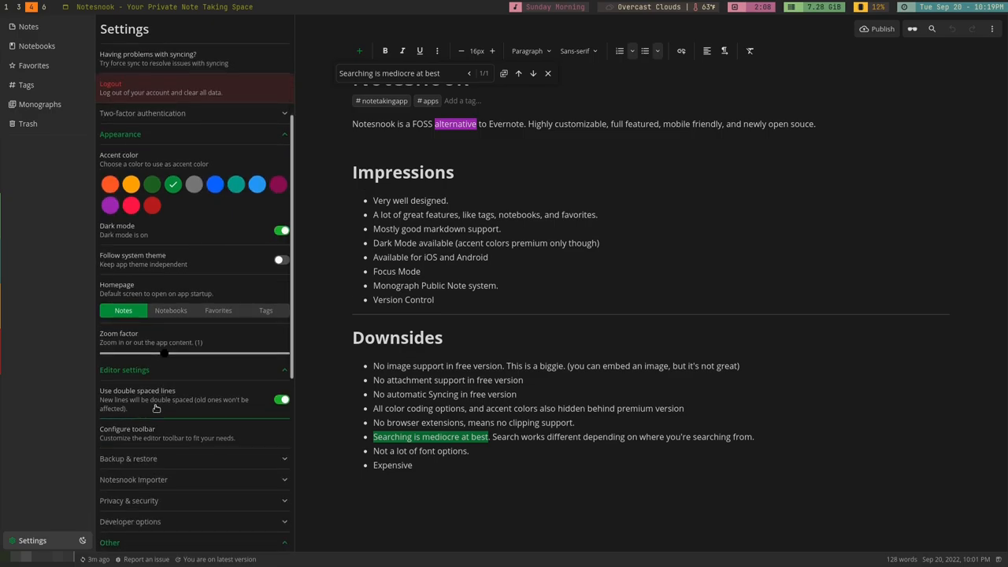
{"action": "left_click", "coordinate": [127, 429]}
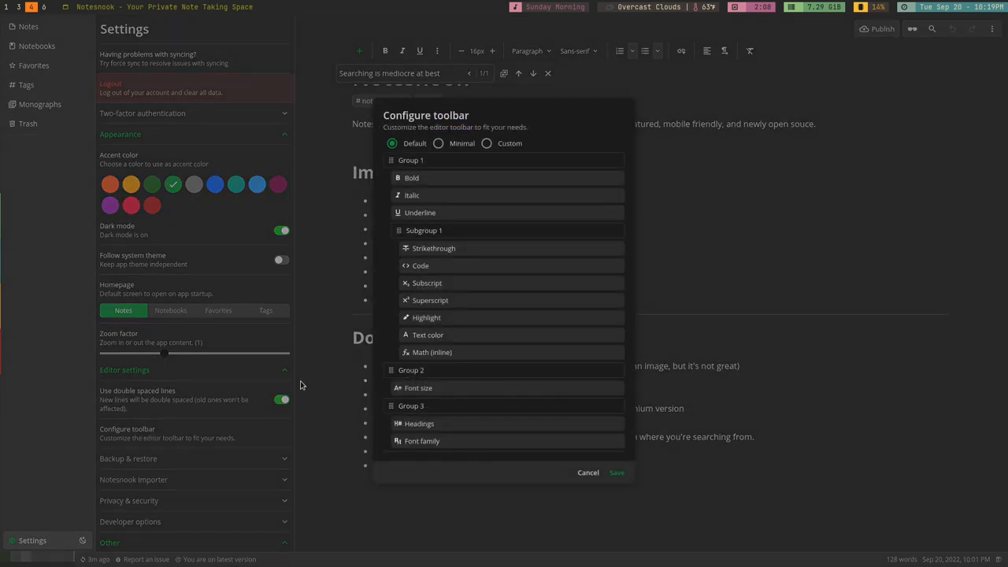
{"action": "mouse_move", "coordinate": [674, 51]}
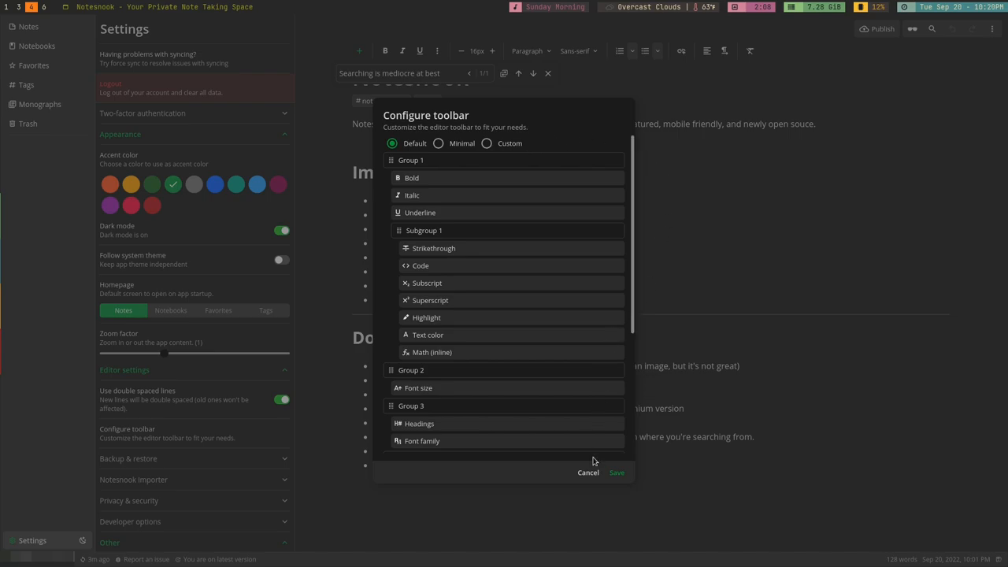
{"action": "left_click", "coordinate": [587, 473]}
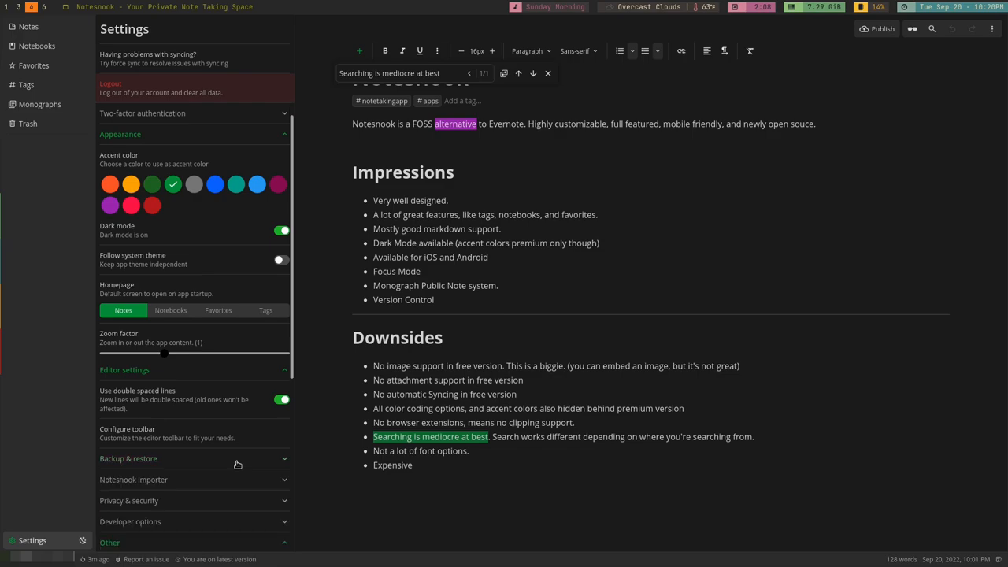
{"action": "scroll", "scroll_direction": "down", "scroll_amount": 3}
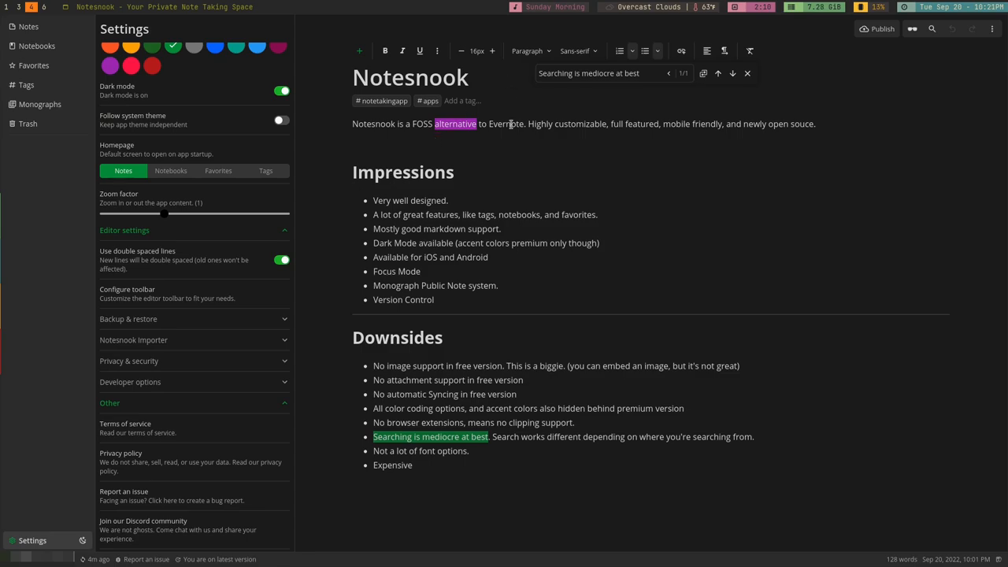
{"action": "left_click", "coordinate": [579, 50]}
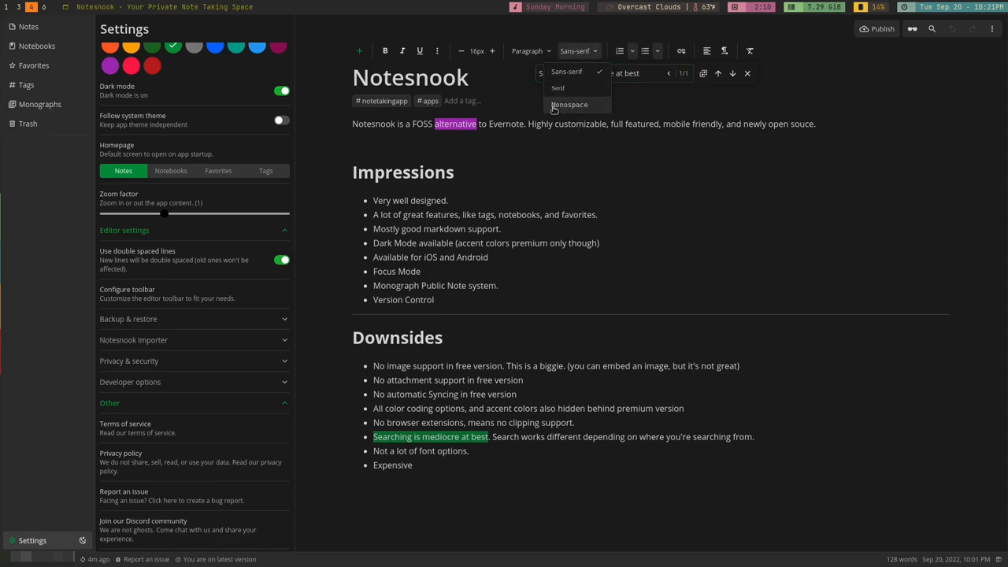
{"action": "mouse_move", "coordinate": [618, 110]}
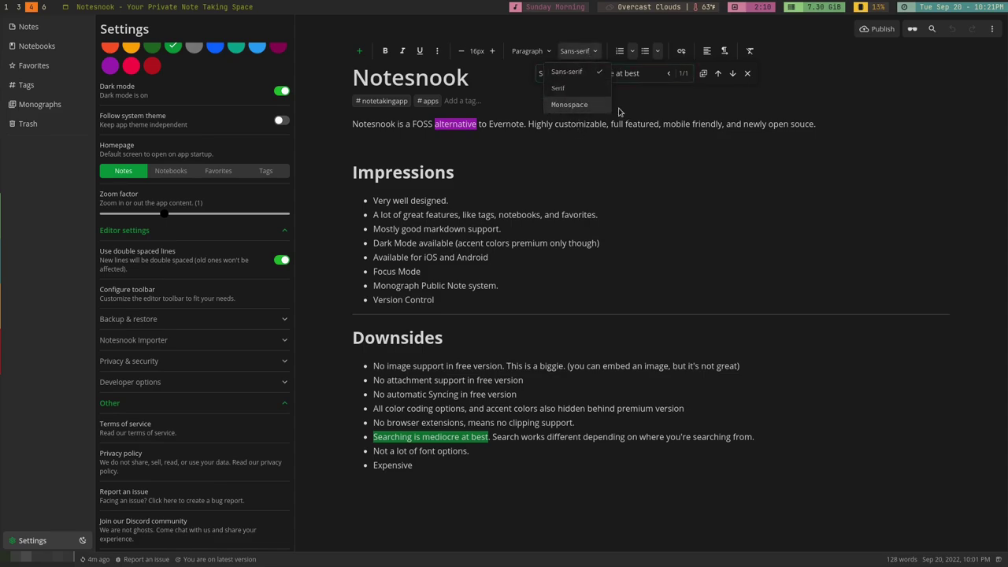
{"action": "mouse_move", "coordinate": [655, 111]}
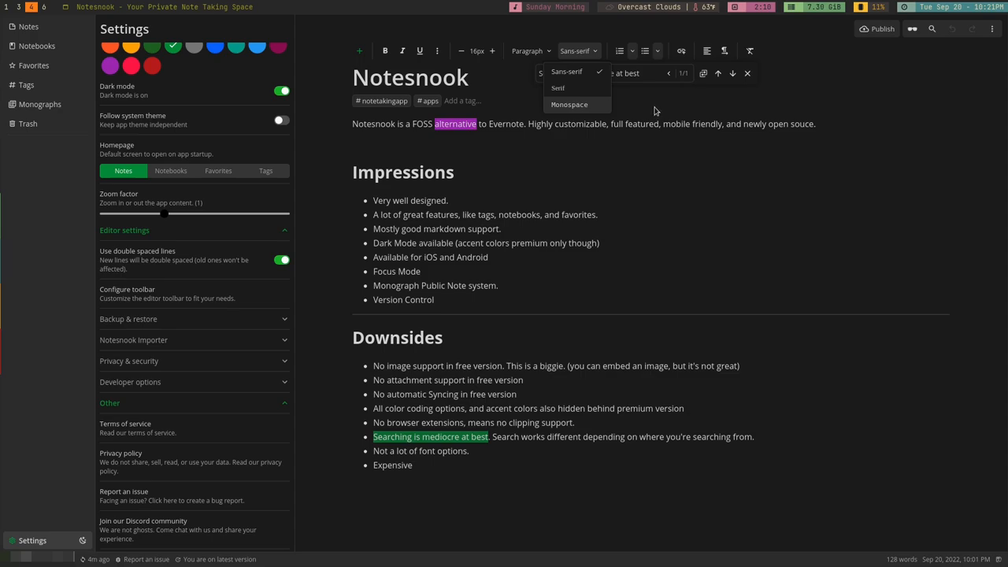
{"action": "left_click", "coordinate": [643, 146]}
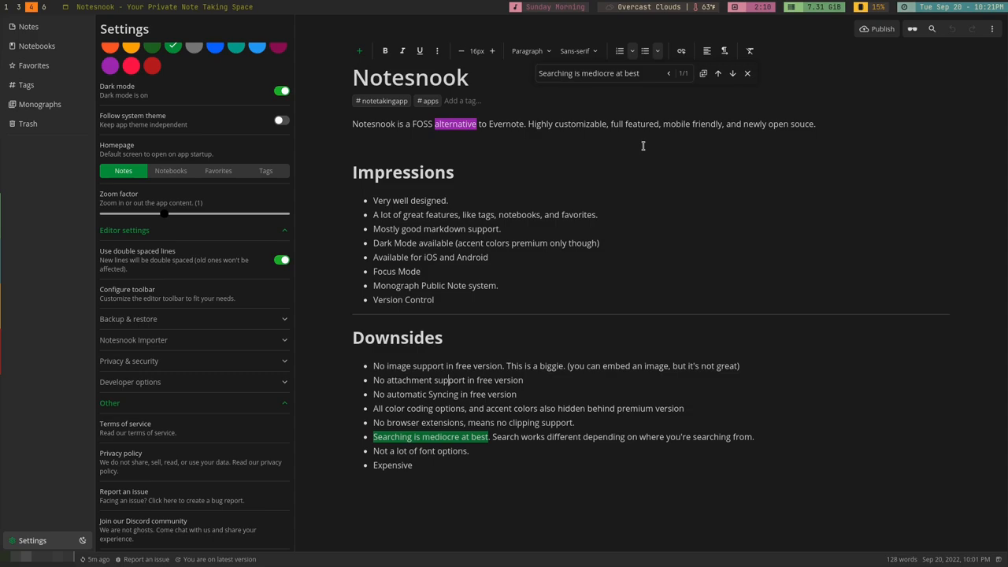
{"action": "left_click", "coordinate": [747, 72]}
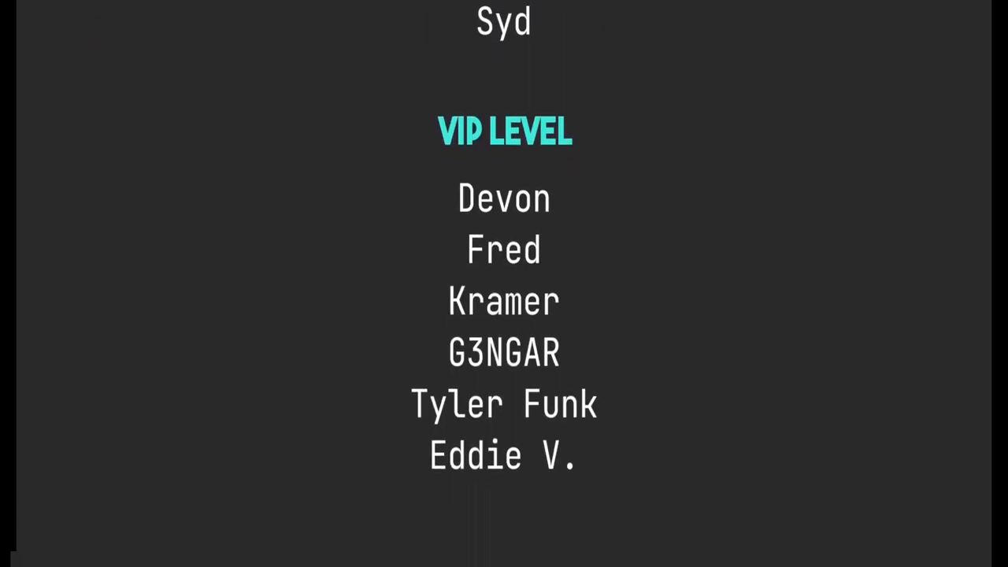
{"action": "scroll", "scroll_direction": "down", "scroll_amount": 3}
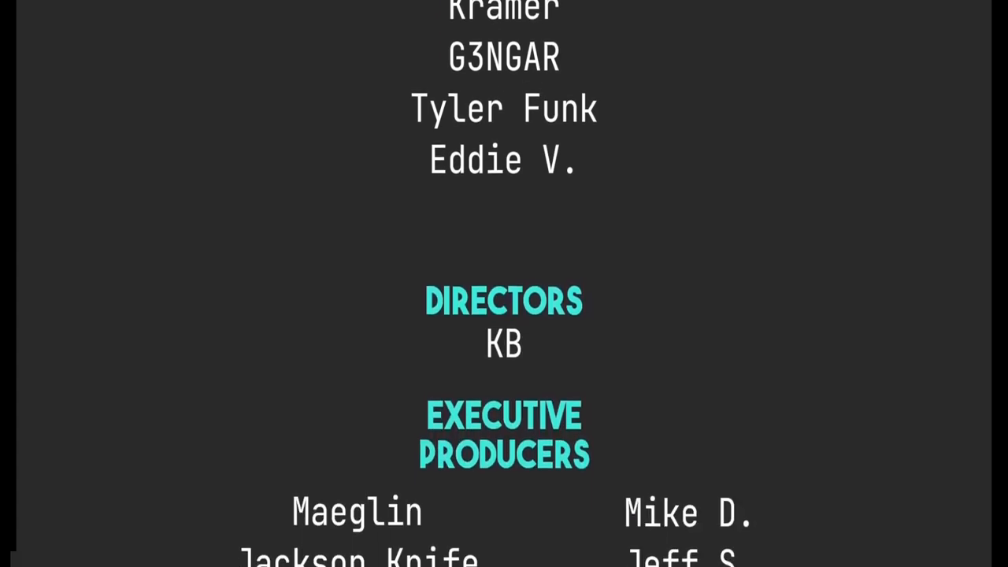
{"action": "scroll", "scroll_direction": "down", "scroll_amount": 3}
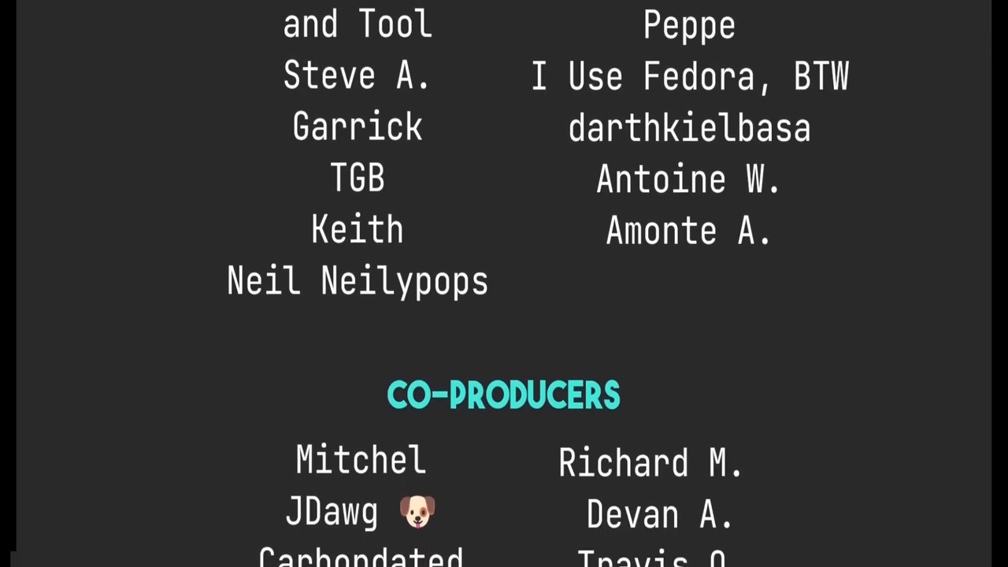
{"action": "scroll", "scroll_direction": "down", "scroll_amount": 3}
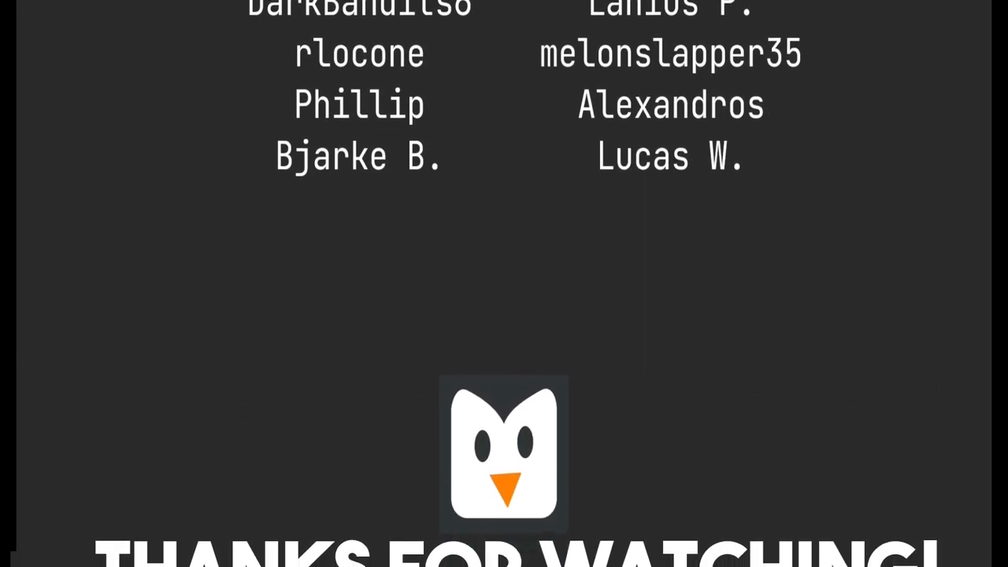